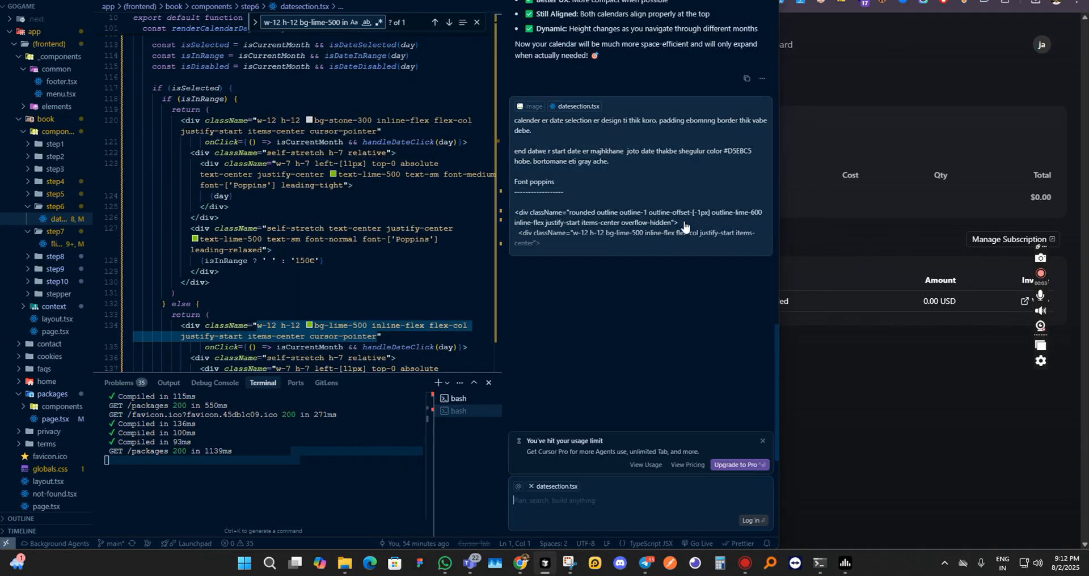
{"action": "mouse_move", "coordinate": [580, 150]}
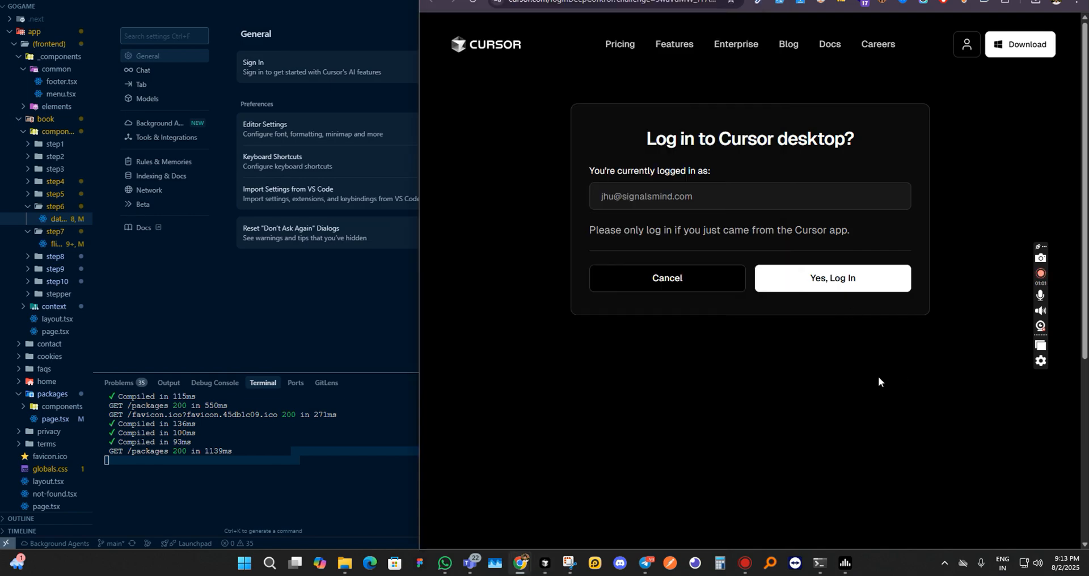
Confirm the Cursor desktop login, then browse the dashboard's Settings and Bugbot pages.
{"action": "left_click", "coordinate": [833, 278]}
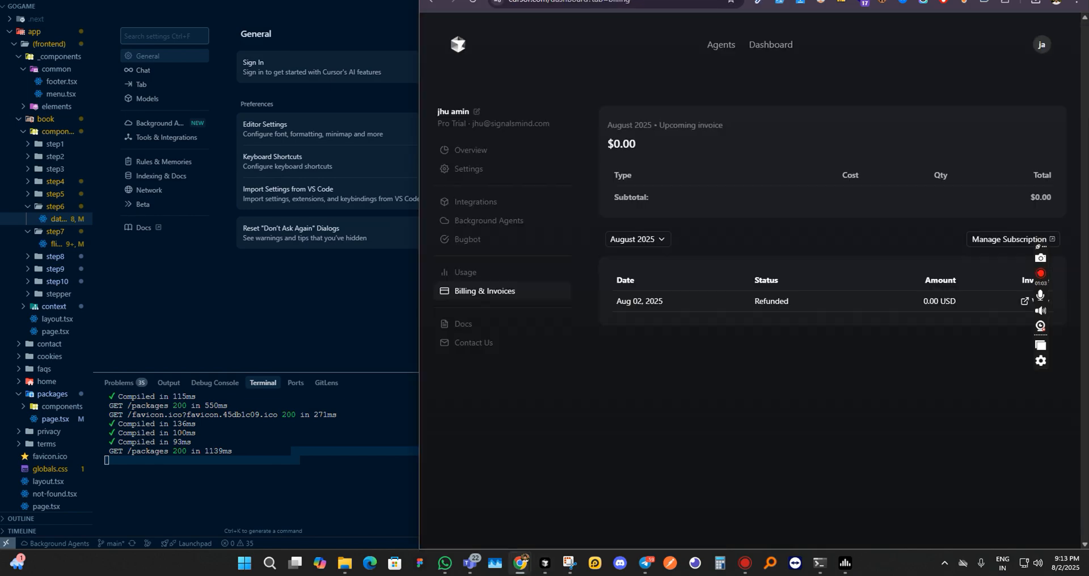
{"action": "mouse_move", "coordinate": [486, 129]}
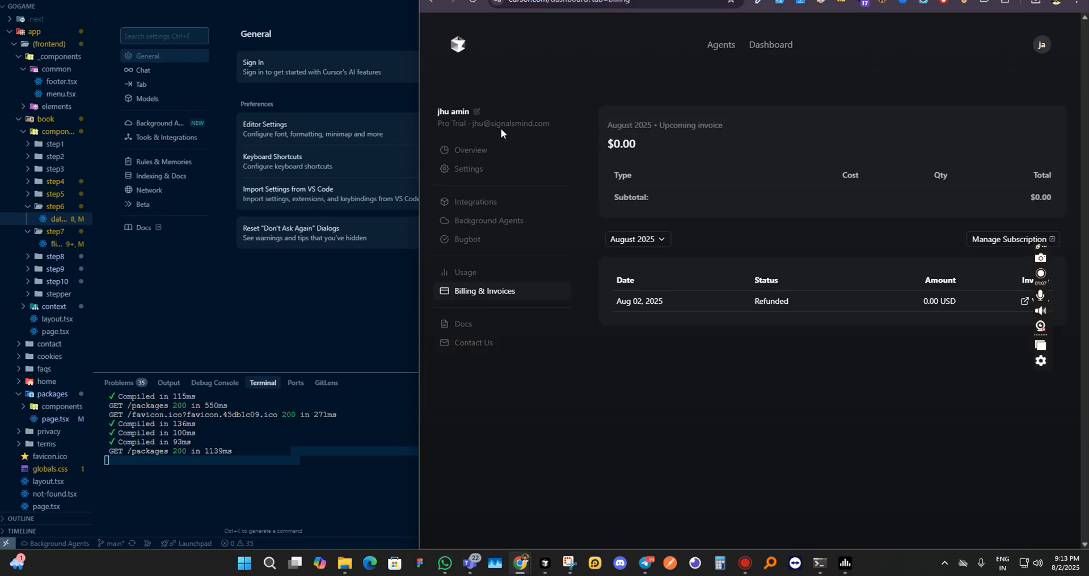
{"action": "mouse_move", "coordinate": [524, 152]}
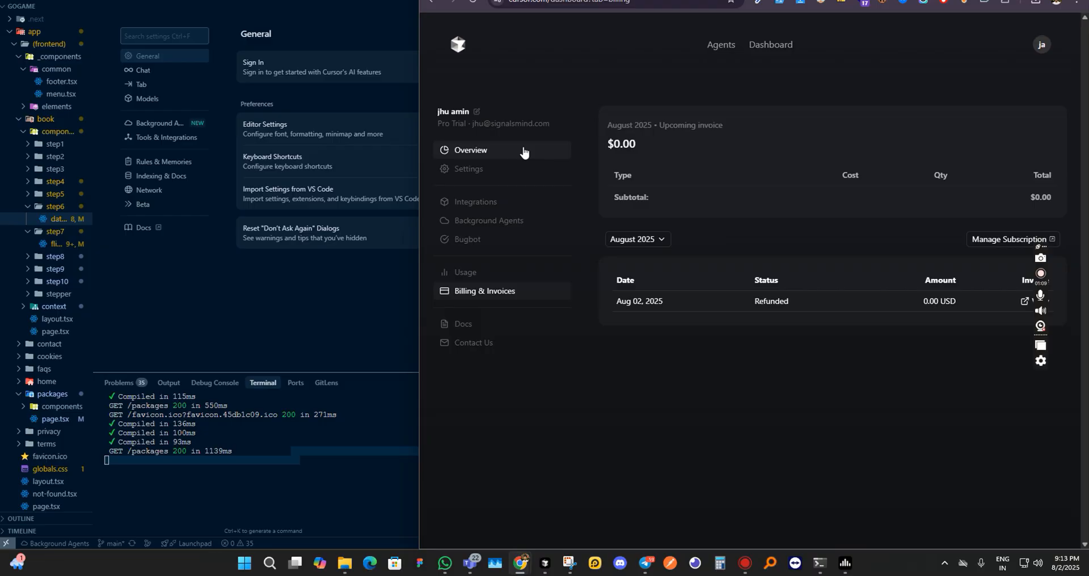
{"action": "mouse_move", "coordinate": [524, 152]}
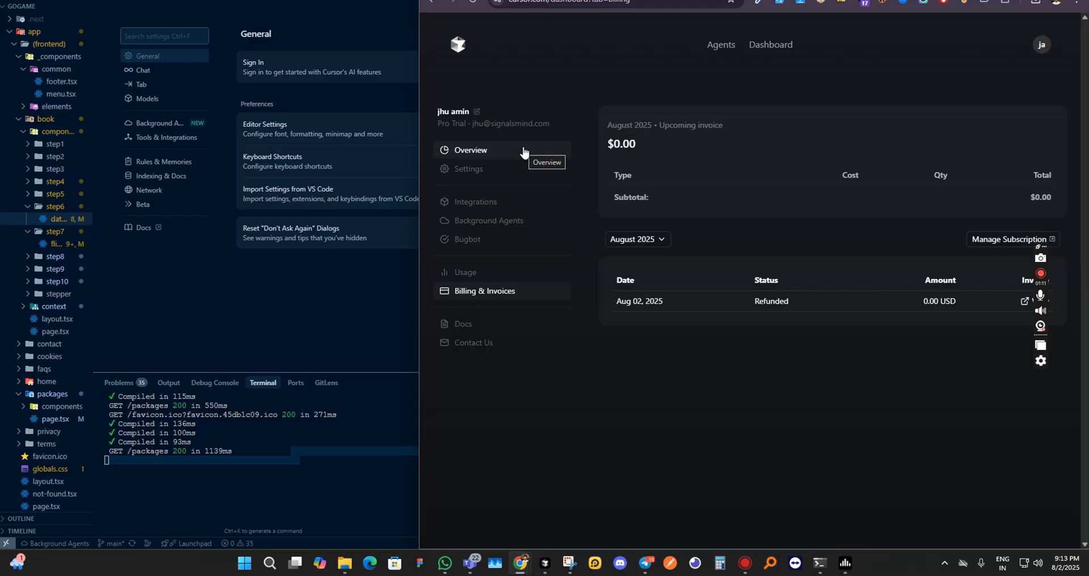
{"action": "mouse_move", "coordinate": [542, 136]}
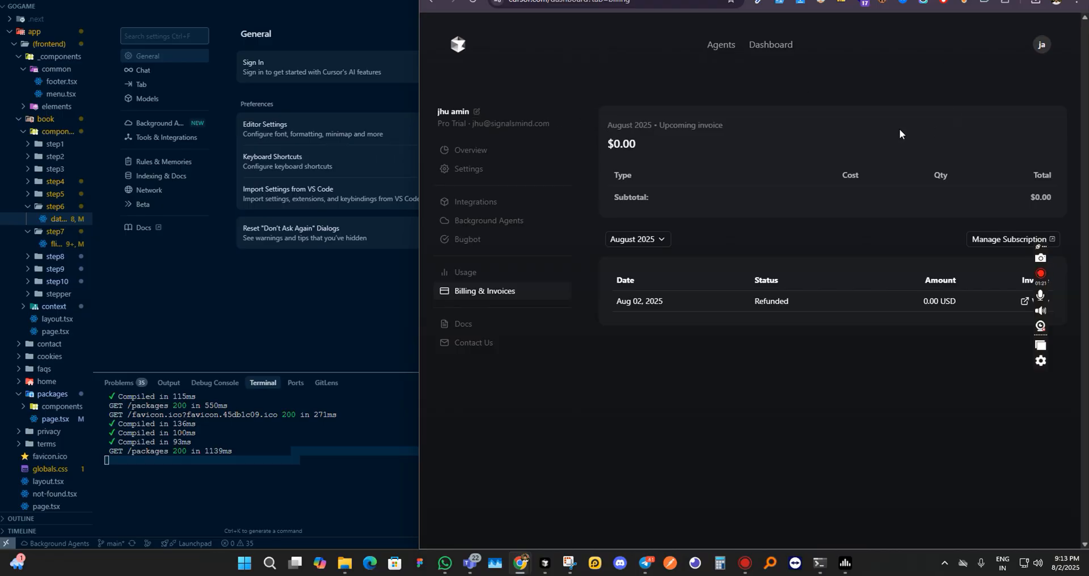
{"action": "mouse_move", "coordinate": [563, 54]}
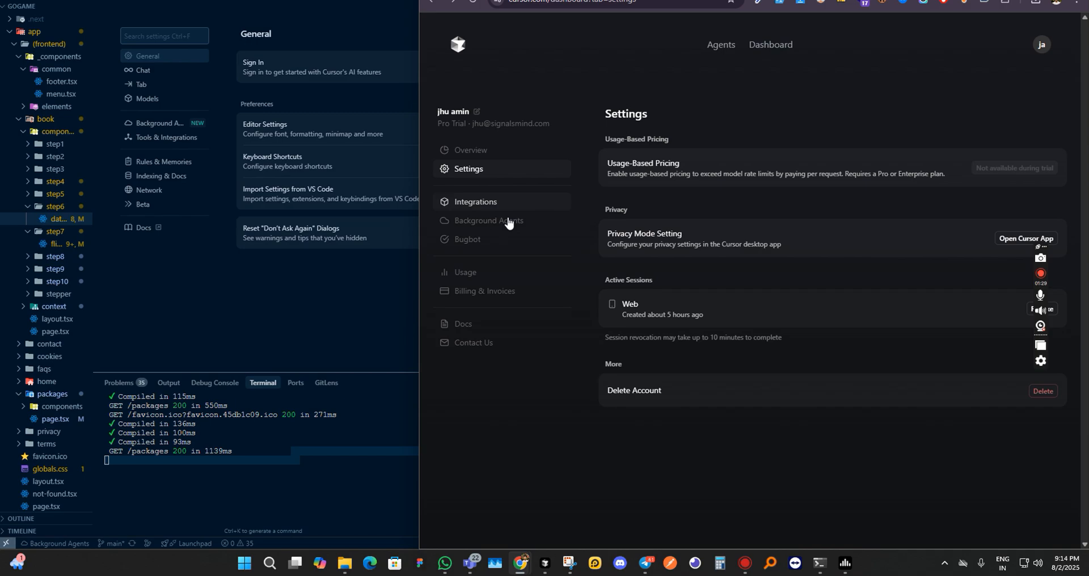
{"action": "mouse_move", "coordinate": [478, 115]}
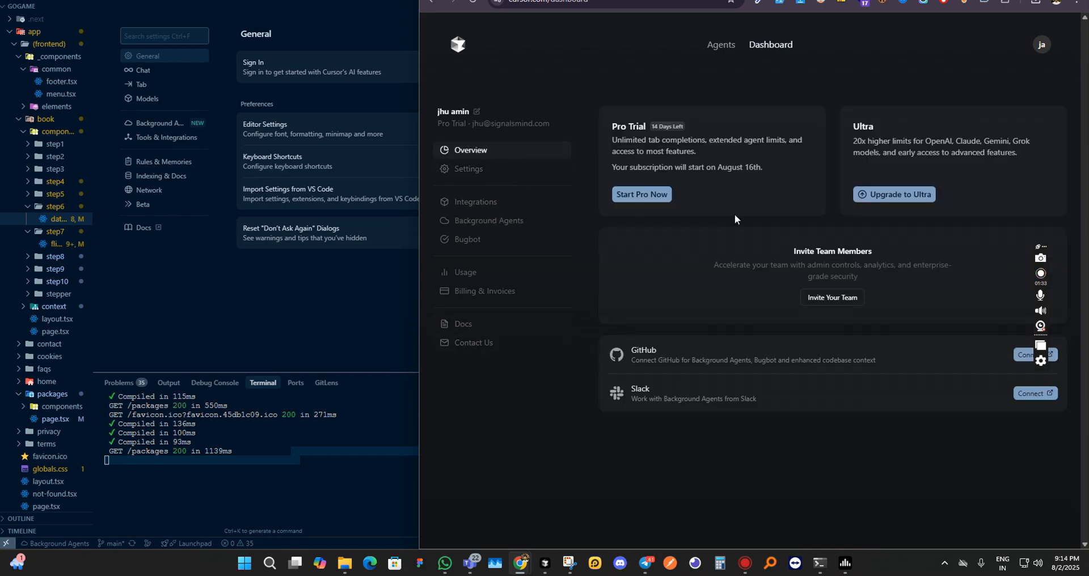
{"action": "left_click", "coordinate": [468, 168]}
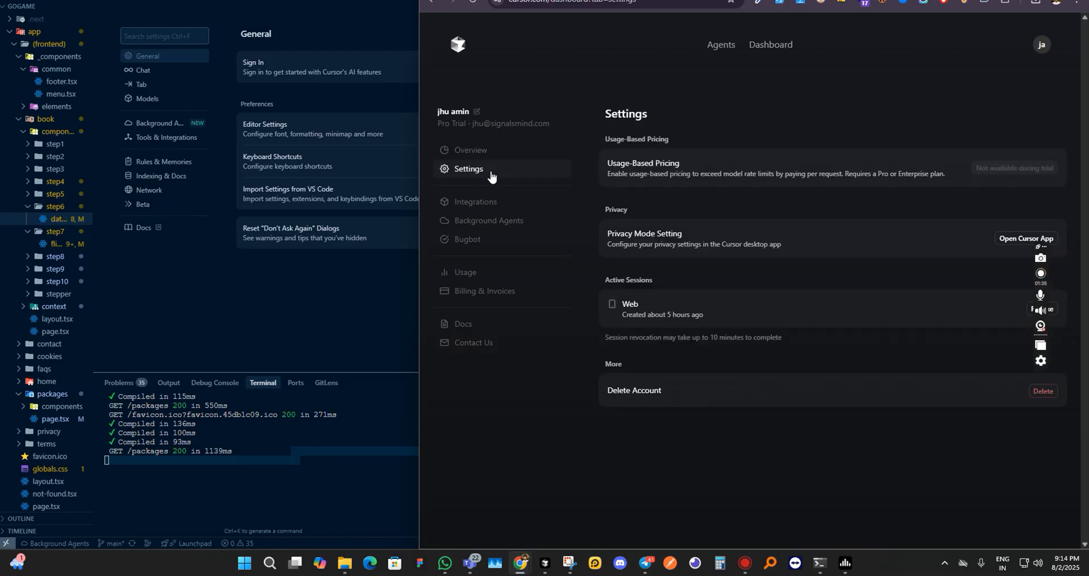
{"action": "left_click", "coordinate": [467, 239]}
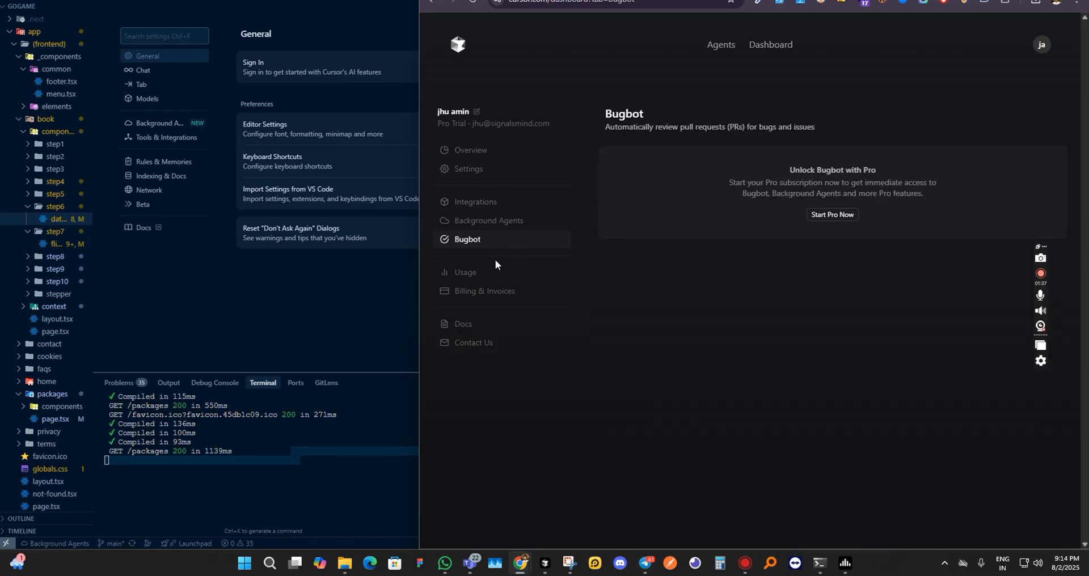
Open Chrome DevTools on the dashboard and switch to the Application panel.
{"action": "right_click", "coordinate": [606, 106]}
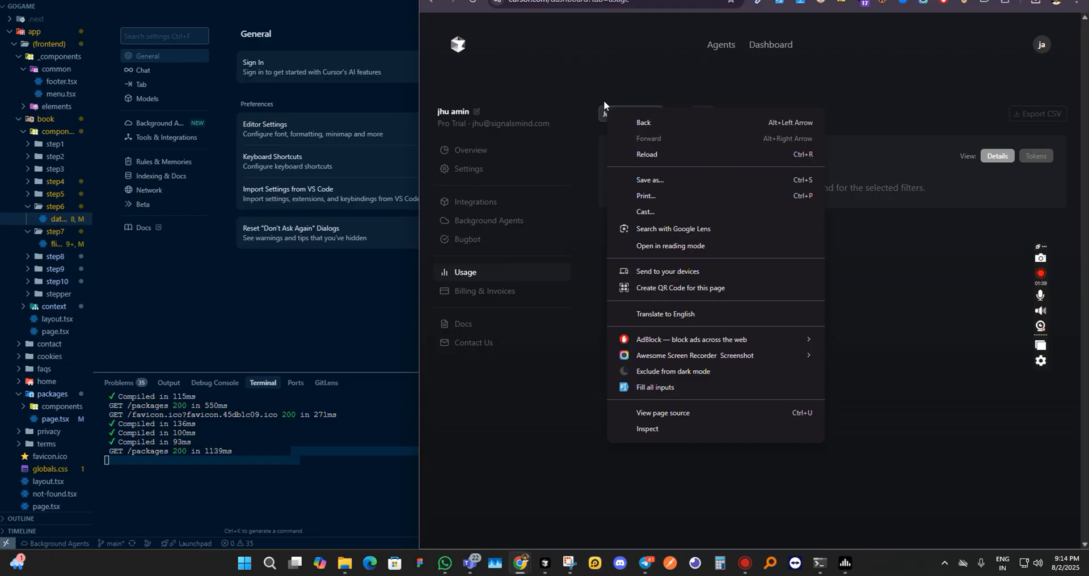
{"action": "left_click", "coordinate": [647, 429]}
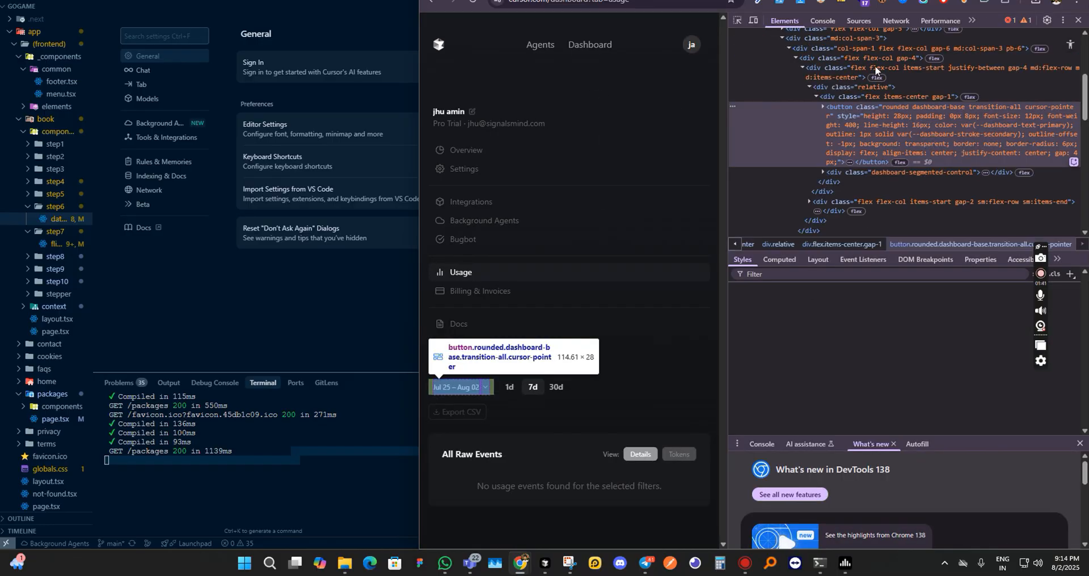
{"action": "left_click", "coordinate": [973, 21]}
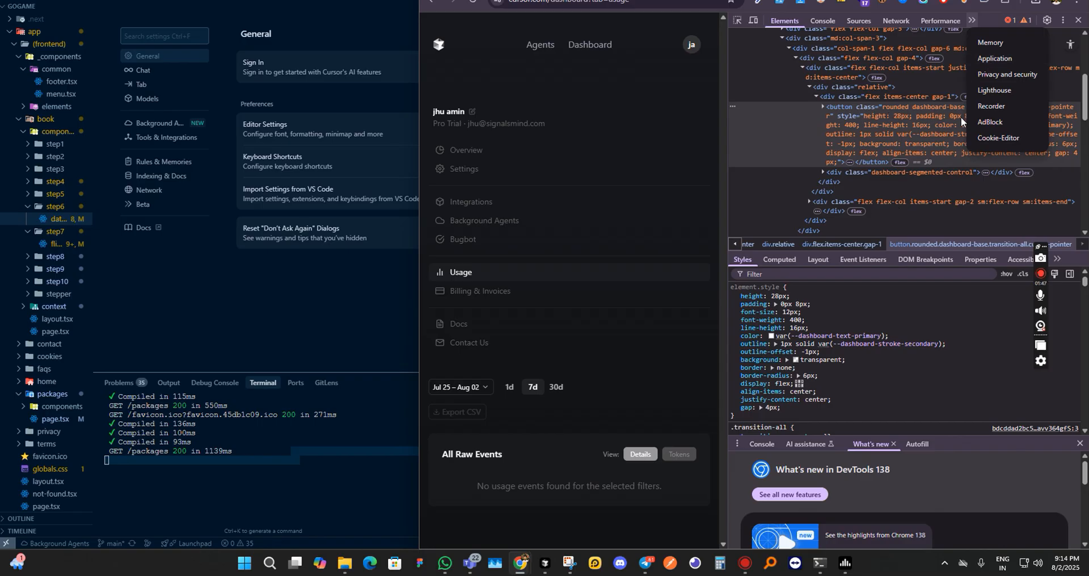
{"action": "mouse_move", "coordinate": [1022, 123]}
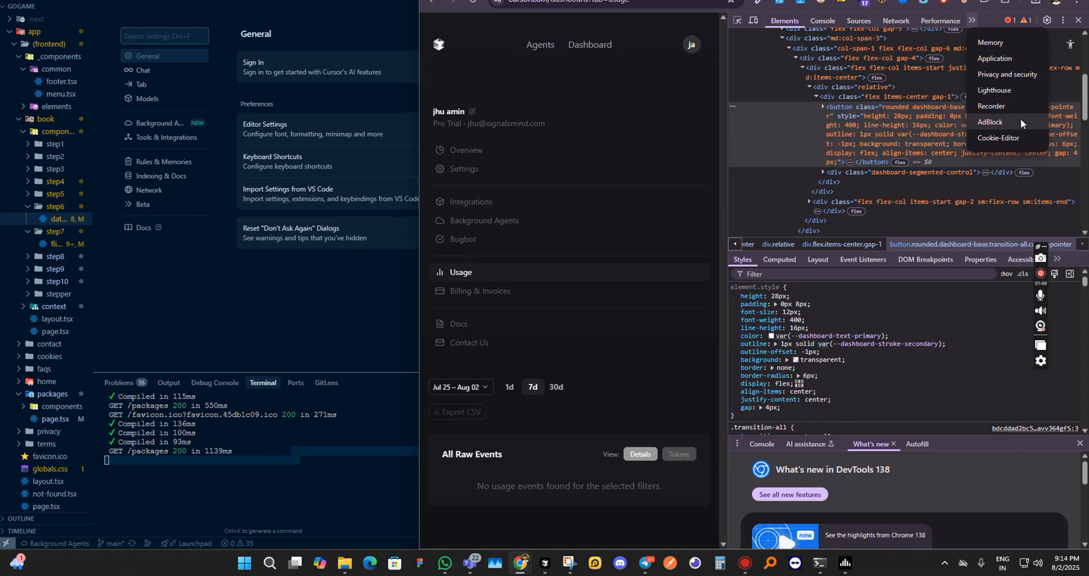
{"action": "mouse_move", "coordinate": [994, 59]}
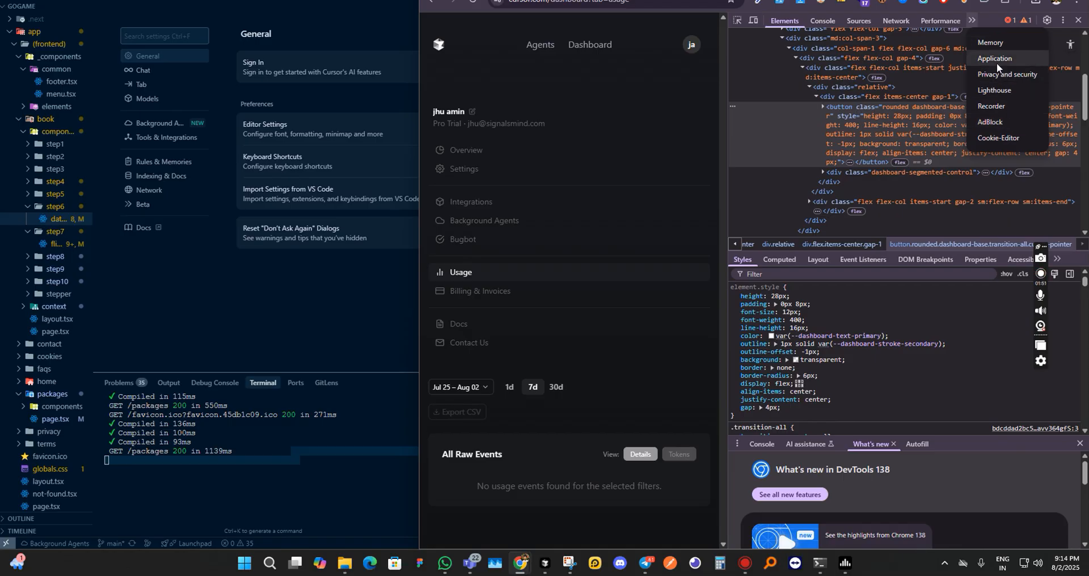
{"action": "left_click", "coordinate": [994, 58]}
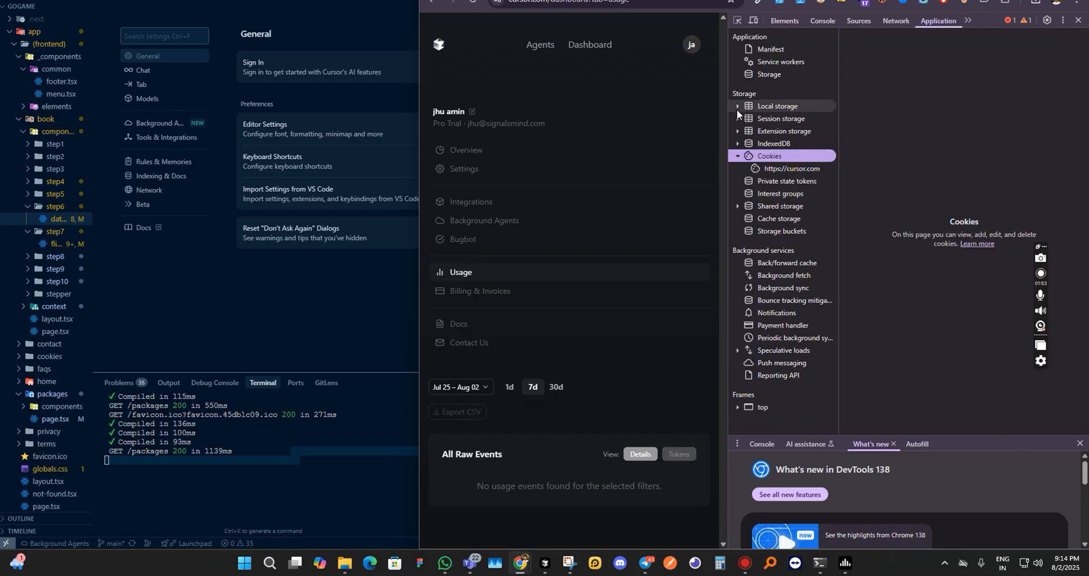
Inspect cursor.com local storage, session storage and the firebase IndexedDB databases.
{"action": "left_click", "coordinate": [737, 106]}
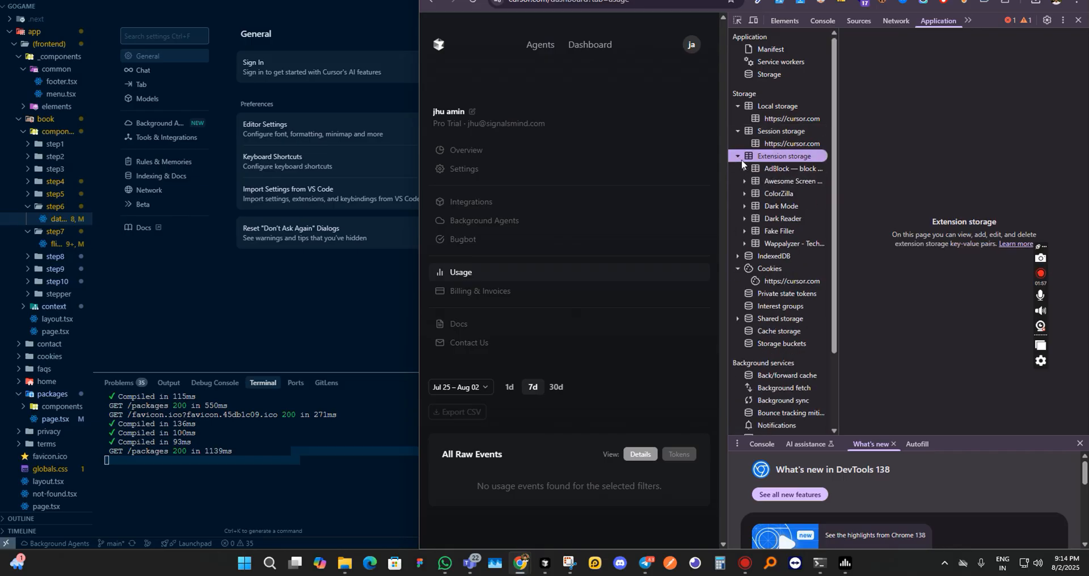
{"action": "left_click", "coordinate": [738, 156]}
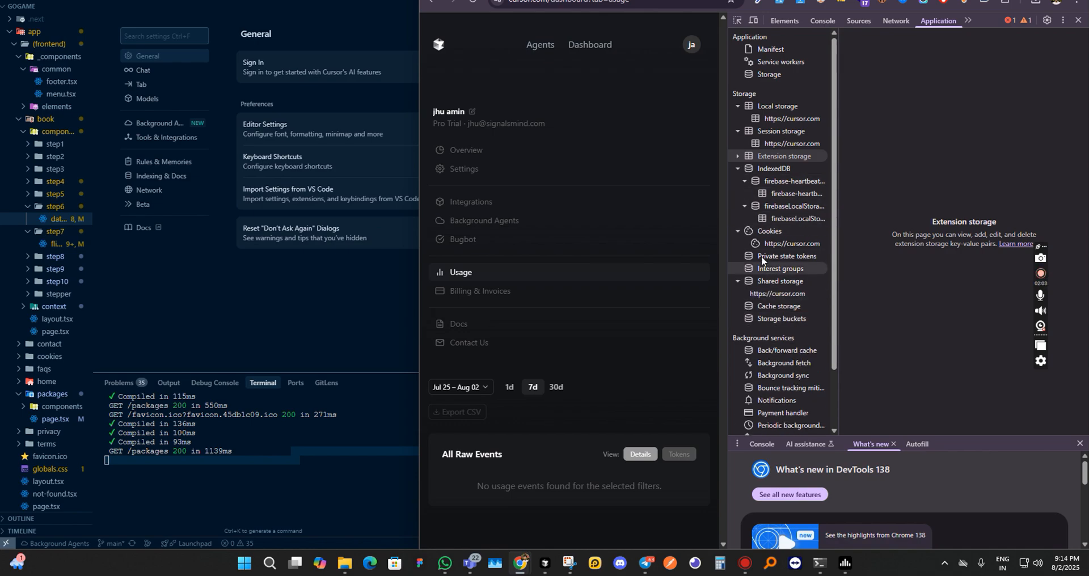
{"action": "mouse_move", "coordinate": [771, 134]}
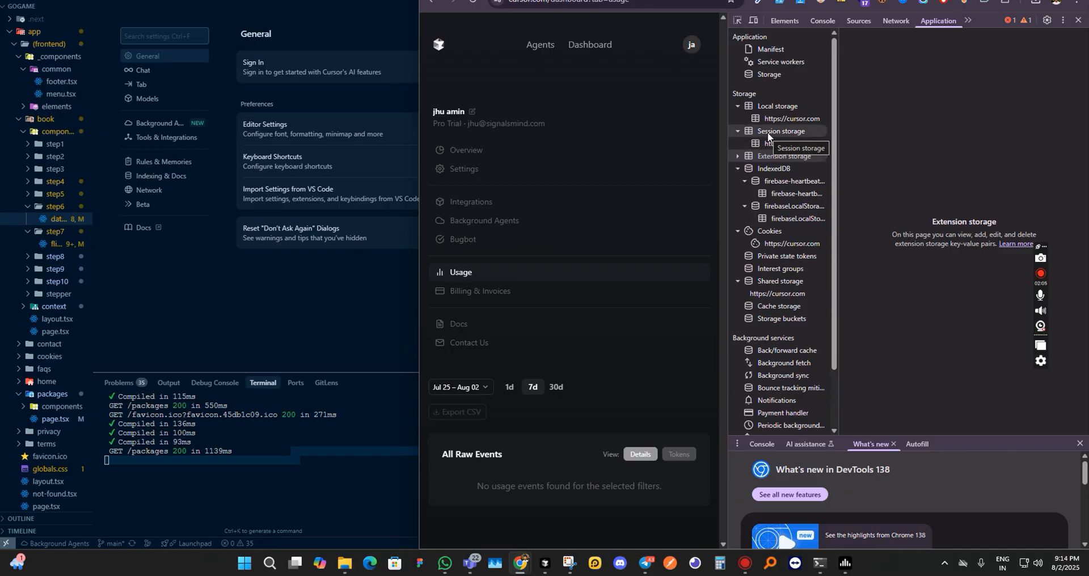
{"action": "left_click", "coordinate": [791, 118]}
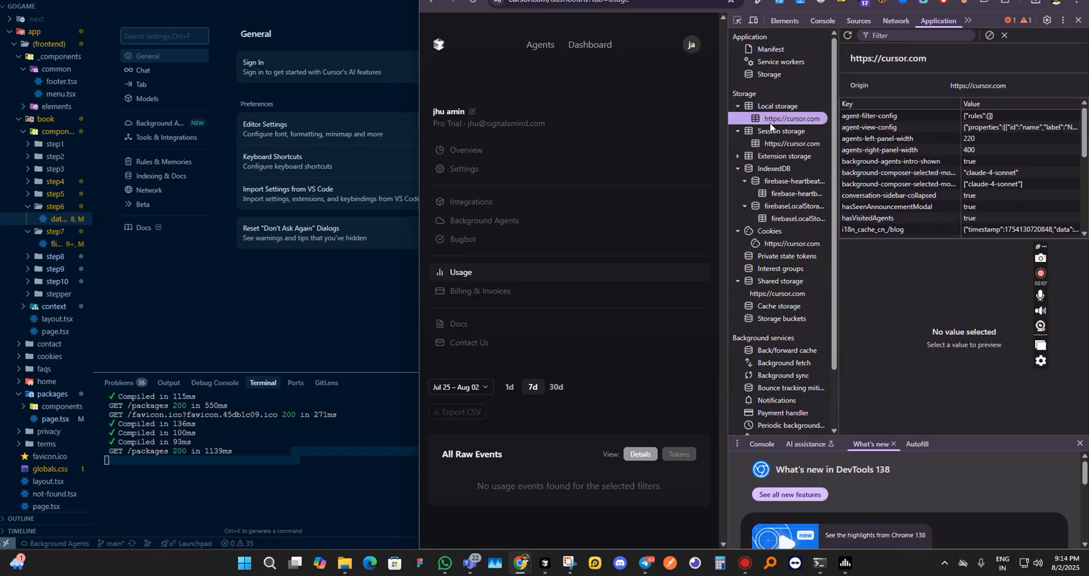
{"action": "left_click", "coordinate": [791, 144]}
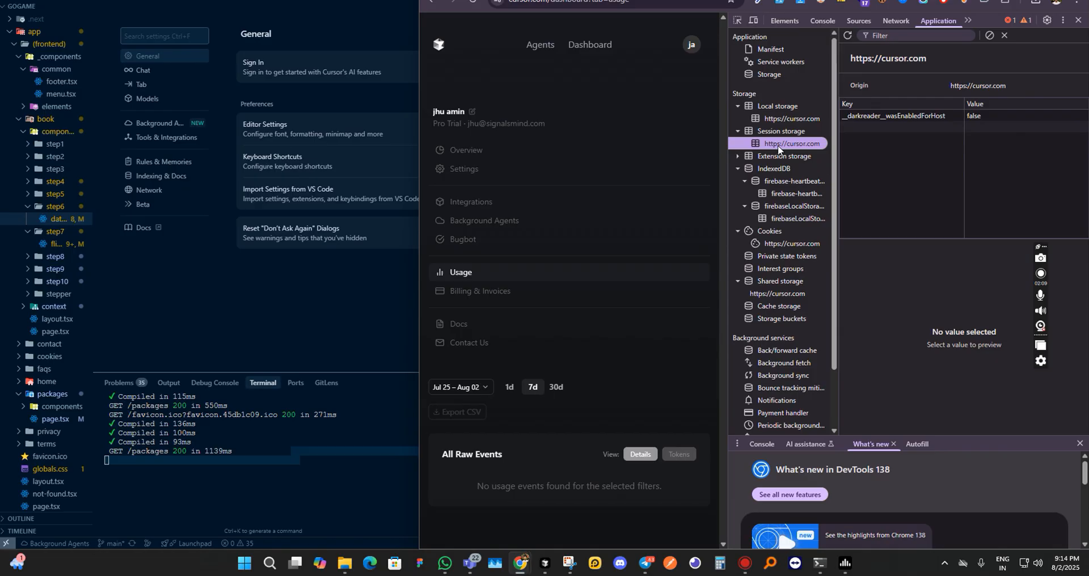
{"action": "left_click", "coordinate": [793, 181]}
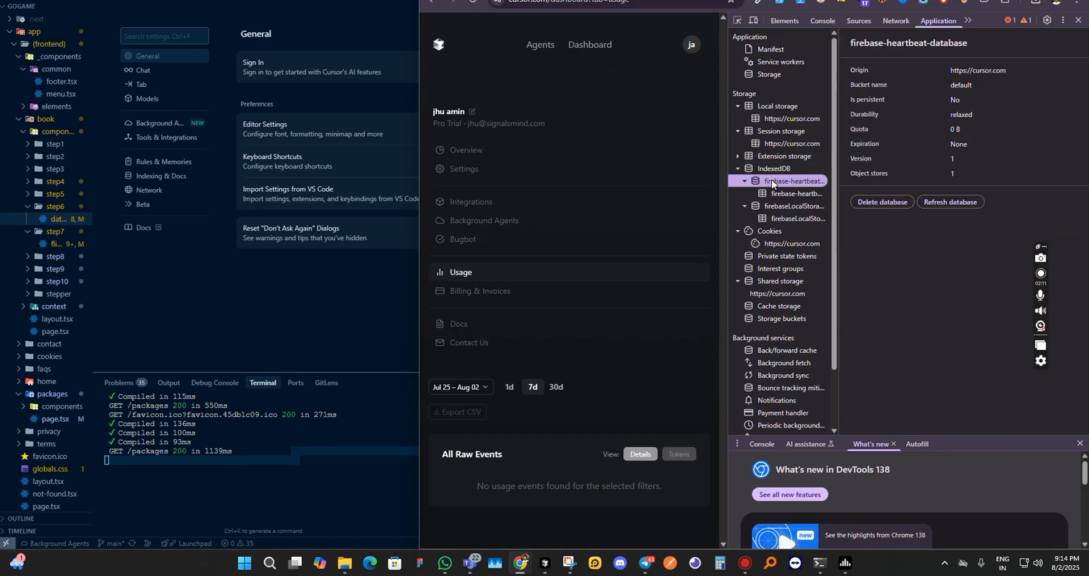
{"action": "left_click", "coordinate": [796, 193]}
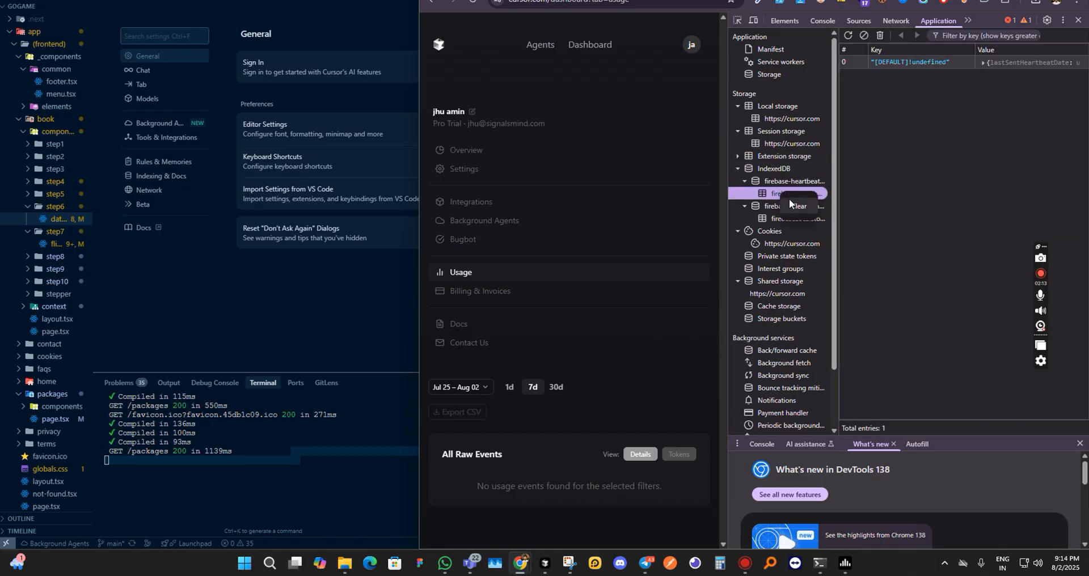
{"action": "left_click", "coordinate": [798, 218]}
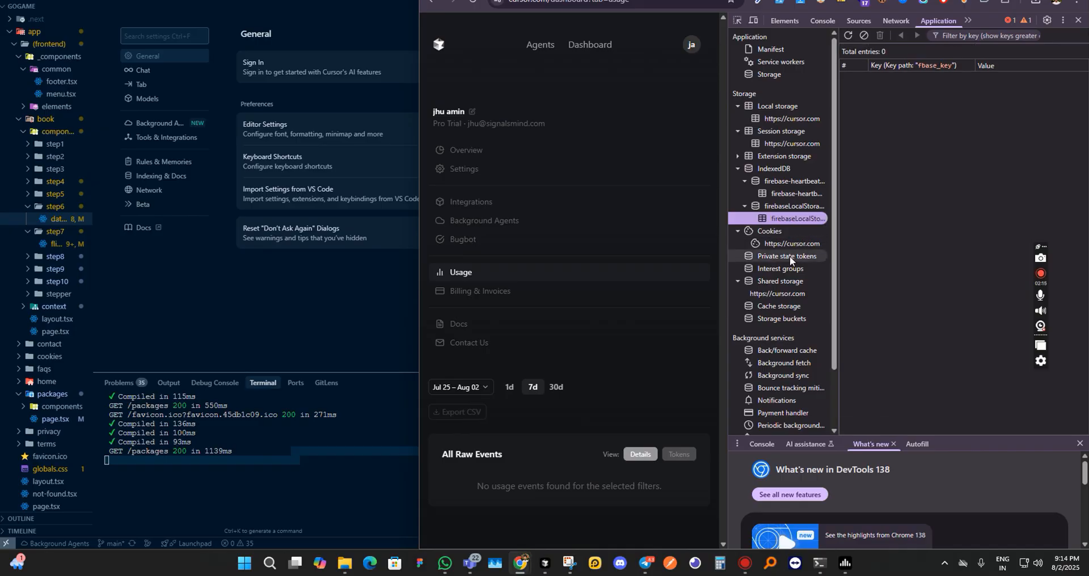
Review private state tokens, shared storage, storage buckets and background fetch activity.
{"action": "left_click", "coordinate": [787, 255]}
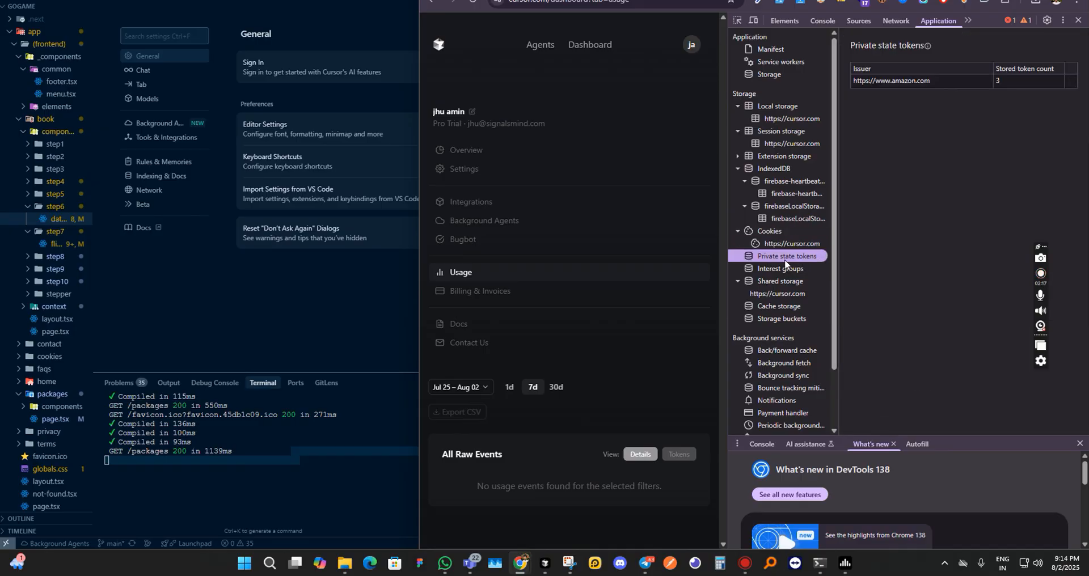
{"action": "left_click", "coordinate": [780, 281]}
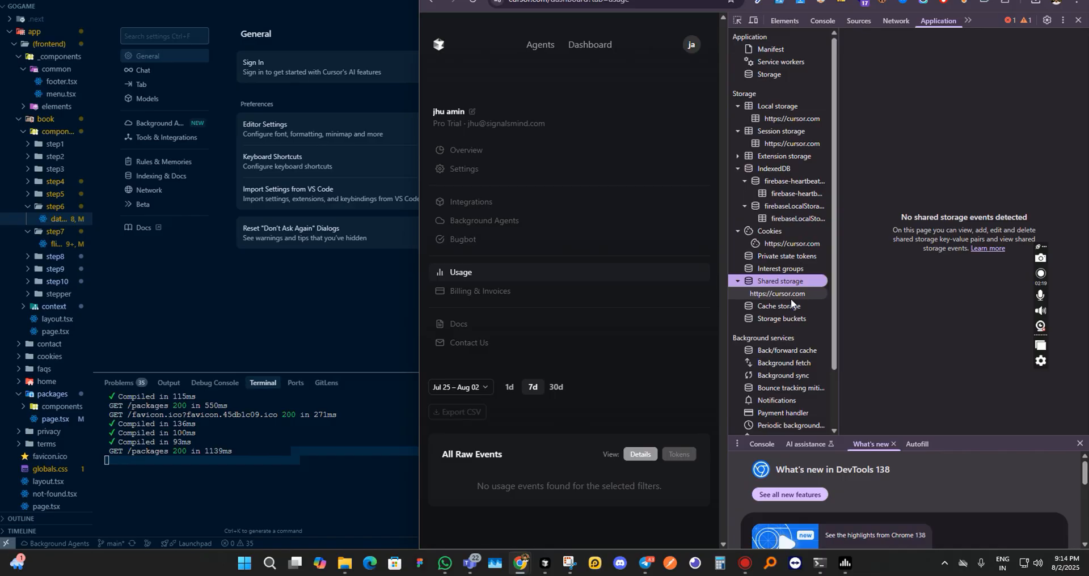
{"action": "left_click", "coordinate": [777, 294]}
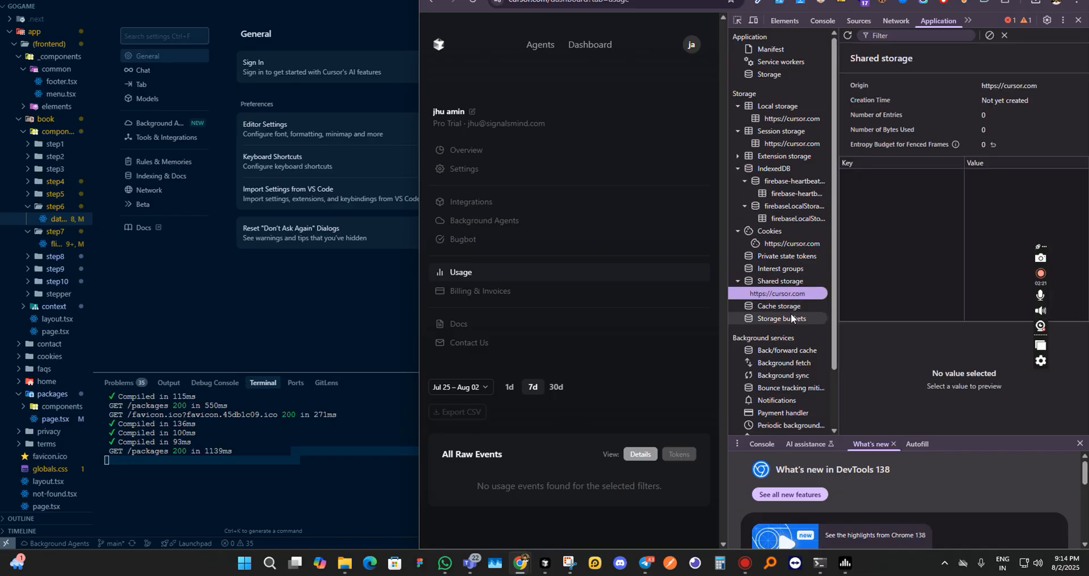
{"action": "left_click", "coordinate": [781, 318]}
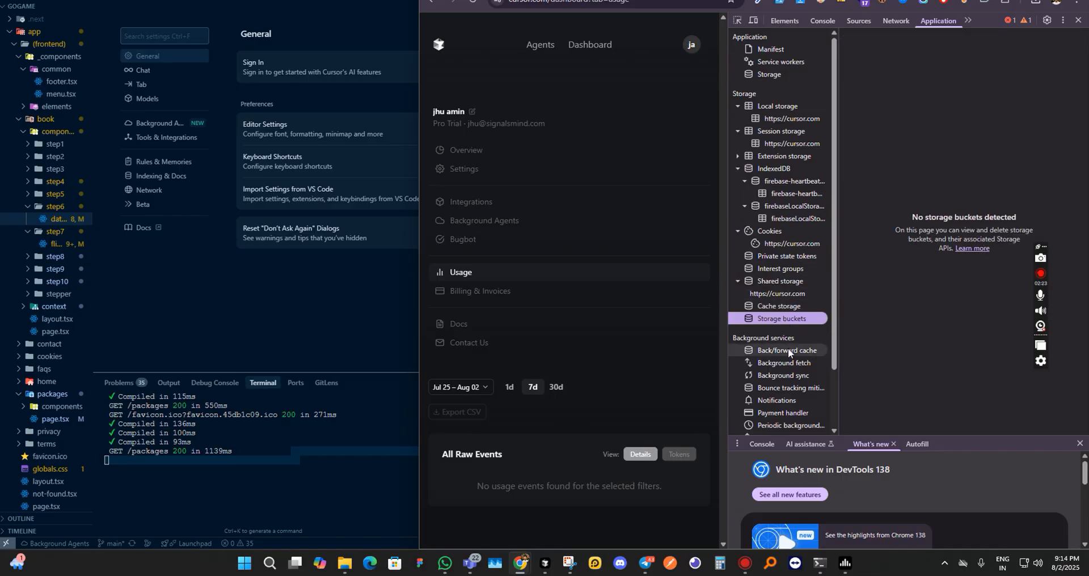
{"action": "left_click", "coordinate": [785, 363]}
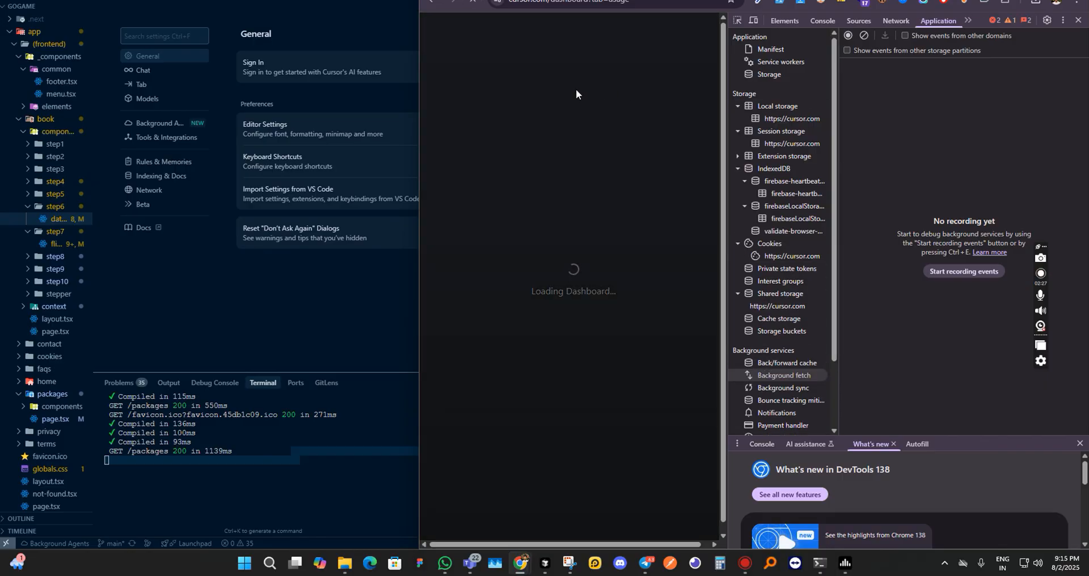
{"action": "mouse_move", "coordinate": [640, 182]}
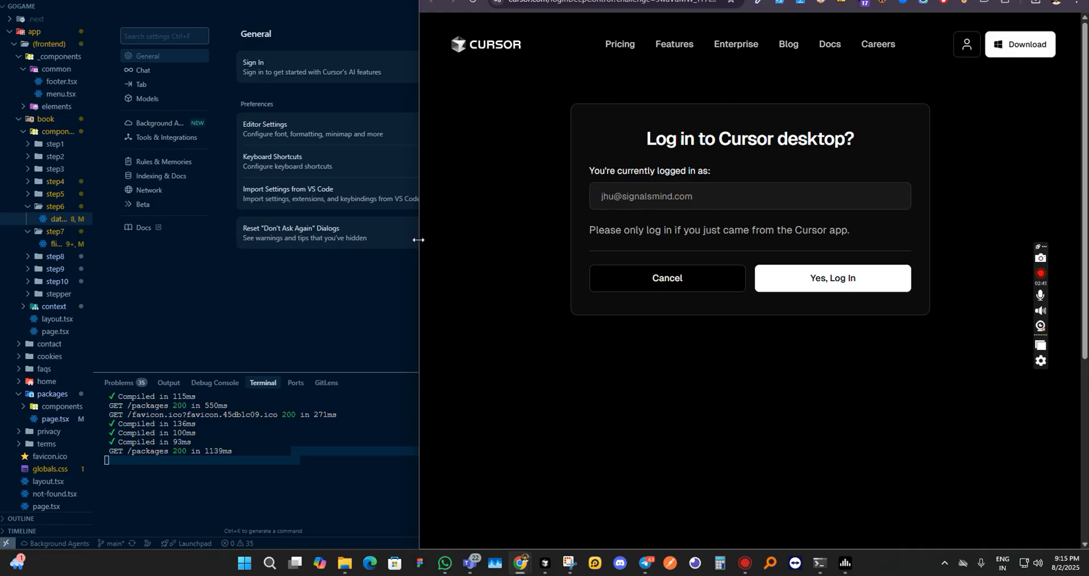
Drag the divider left so the login confirmation page fills the browser.
{"action": "left_click_drag", "start_coordinate": [418, 240], "coordinate": [34, 226]}
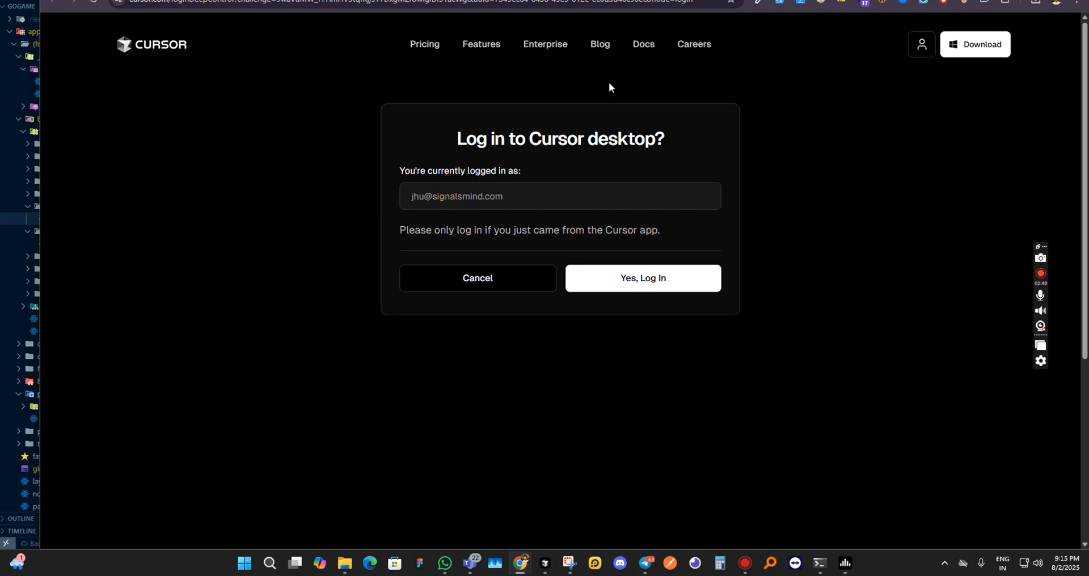
{"action": "mouse_move", "coordinate": [485, 197]}
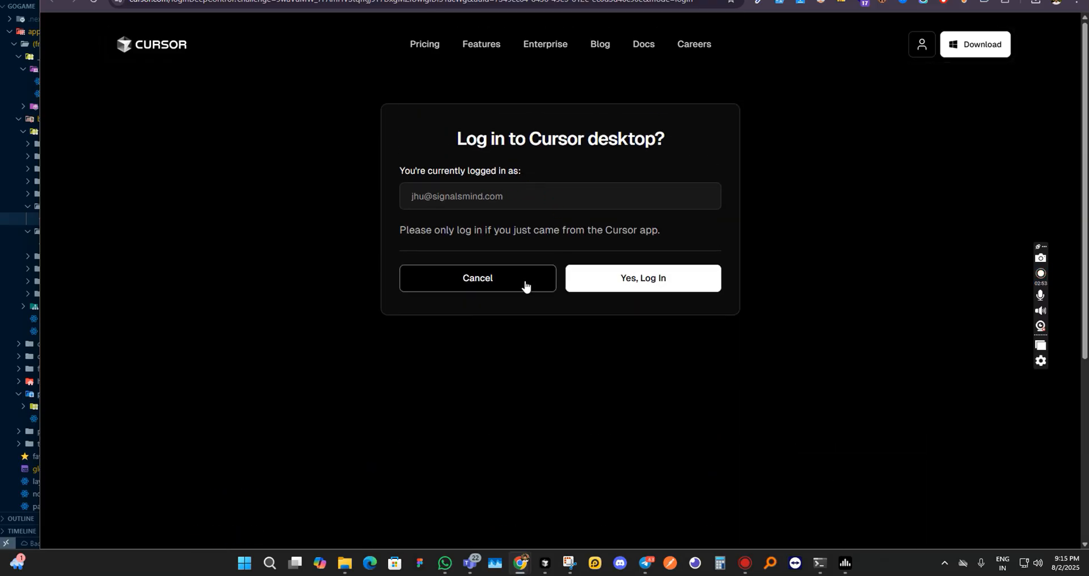
Decline the desktop login and enter first and last name on the sign-up form.
{"action": "left_click", "coordinate": [643, 278]}
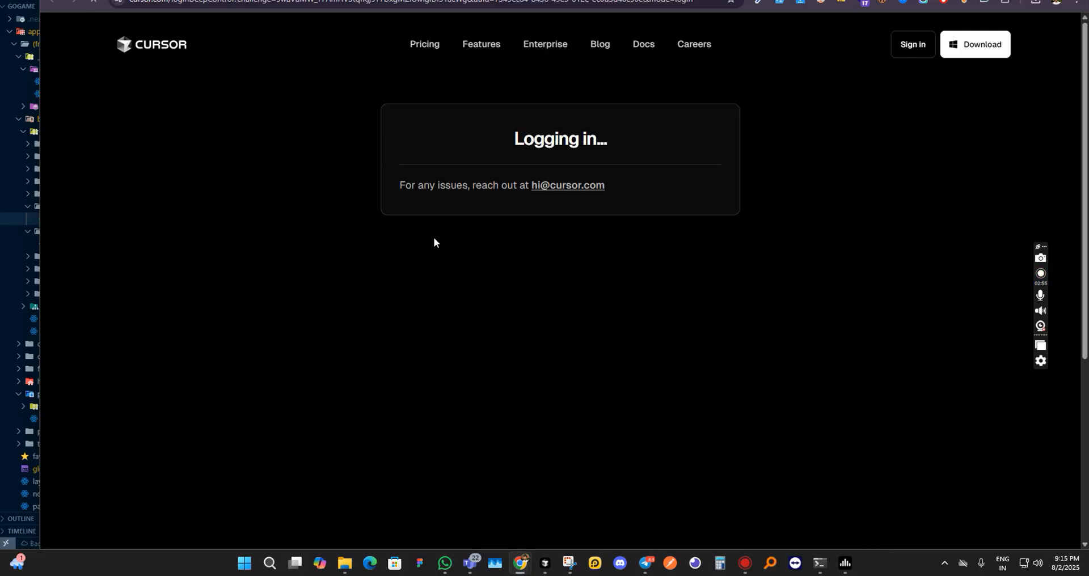
{"action": "mouse_move", "coordinate": [562, 227]}
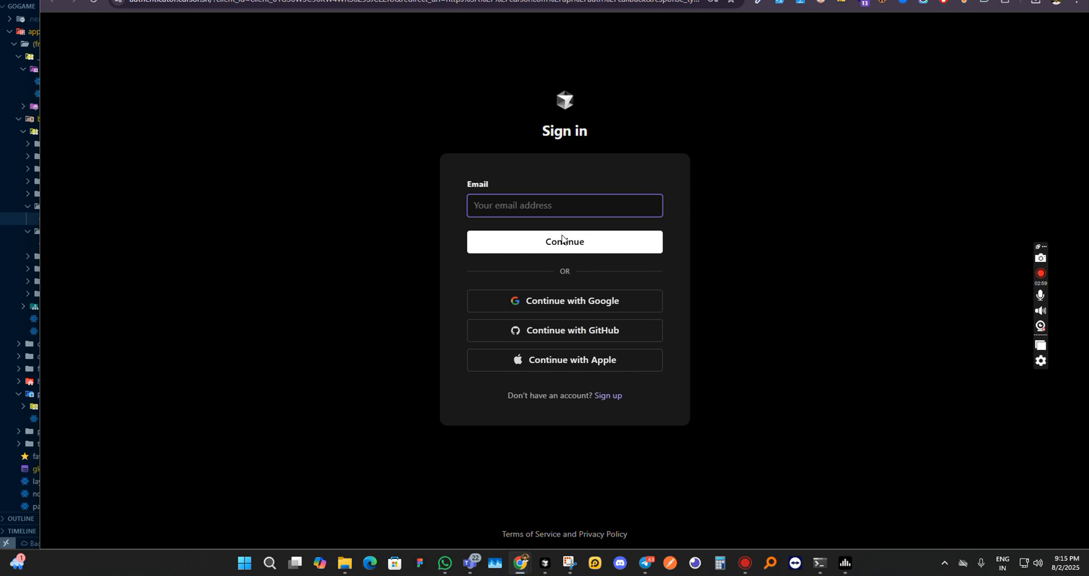
{"action": "mouse_move", "coordinate": [608, 397]}
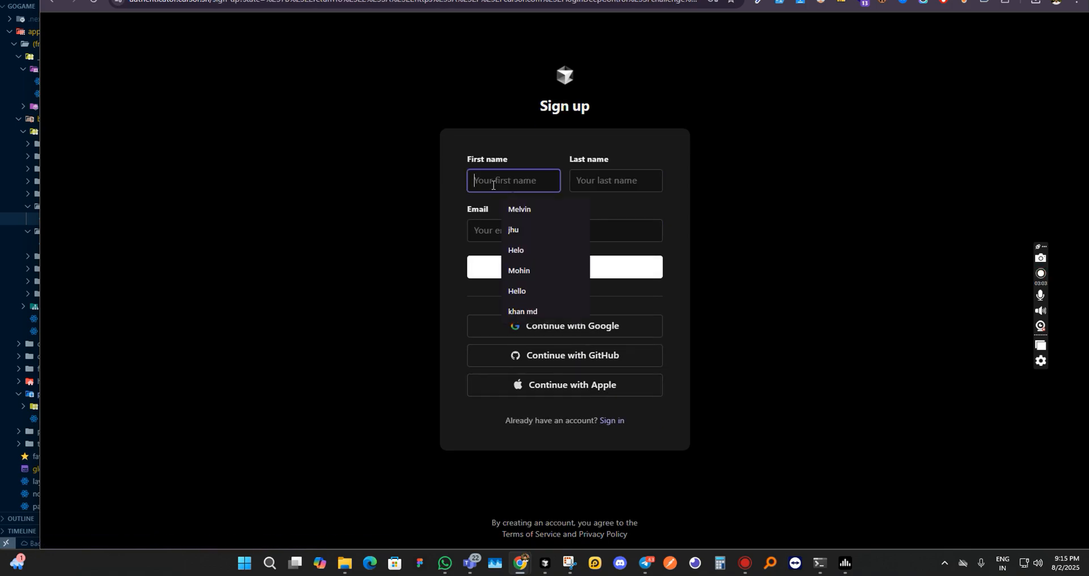
{"action": "left_click", "coordinate": [516, 250]}
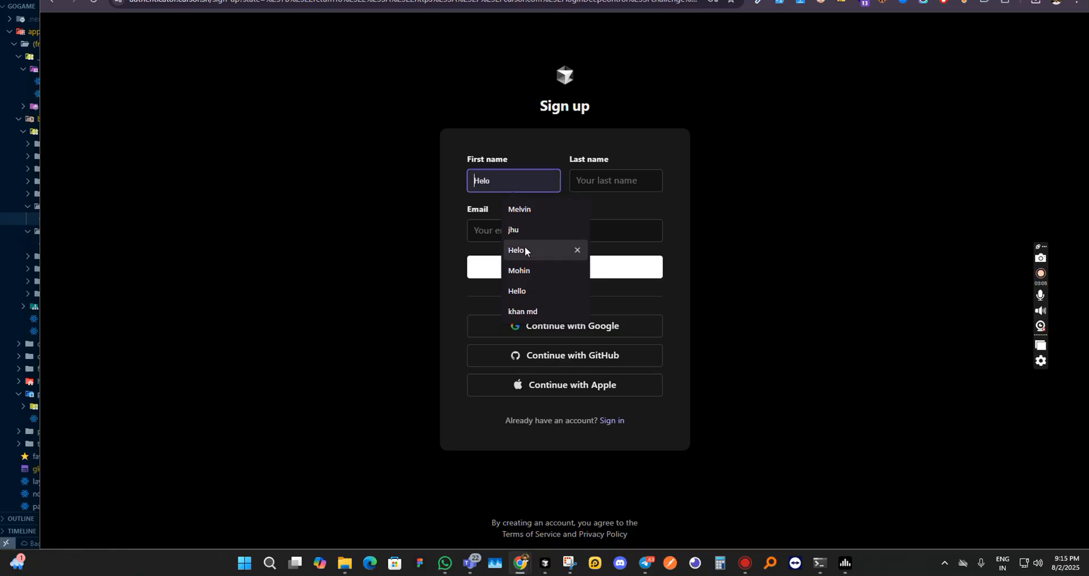
{"action": "left_click", "coordinate": [578, 251]}
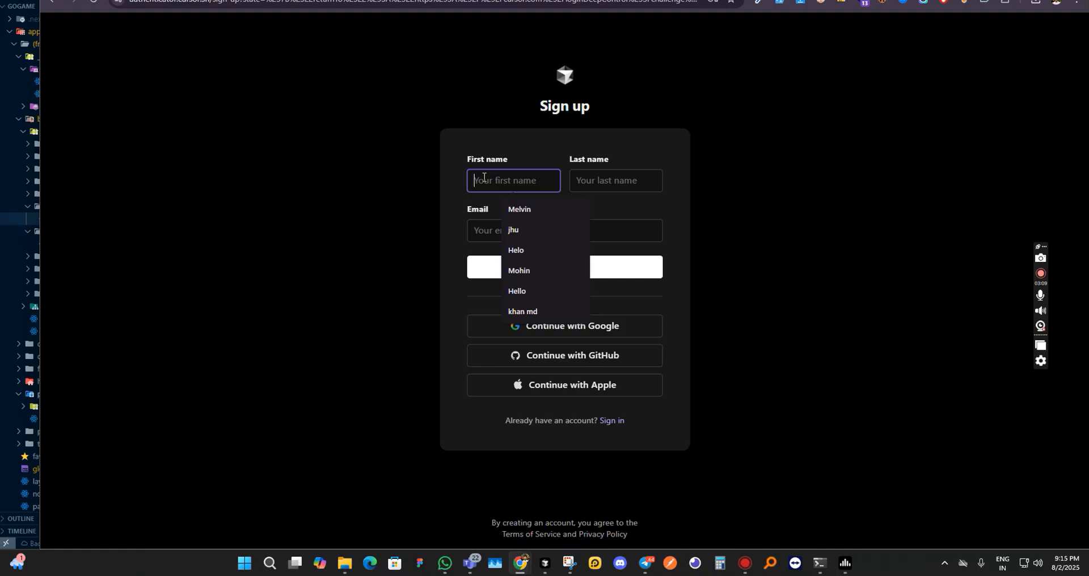
{"action": "type", "text": "e"}
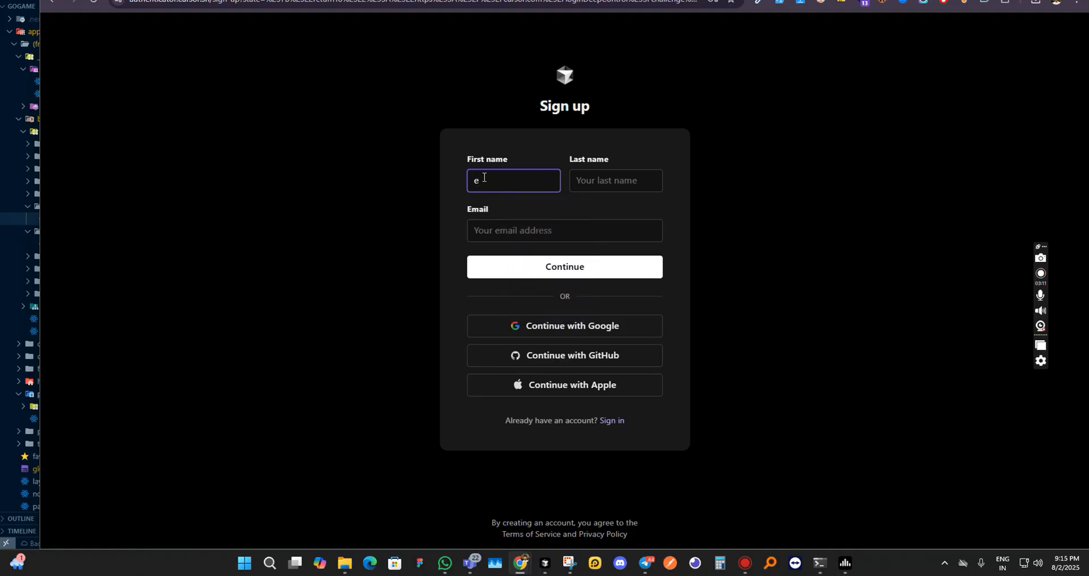
{"action": "type", "text": "j"}
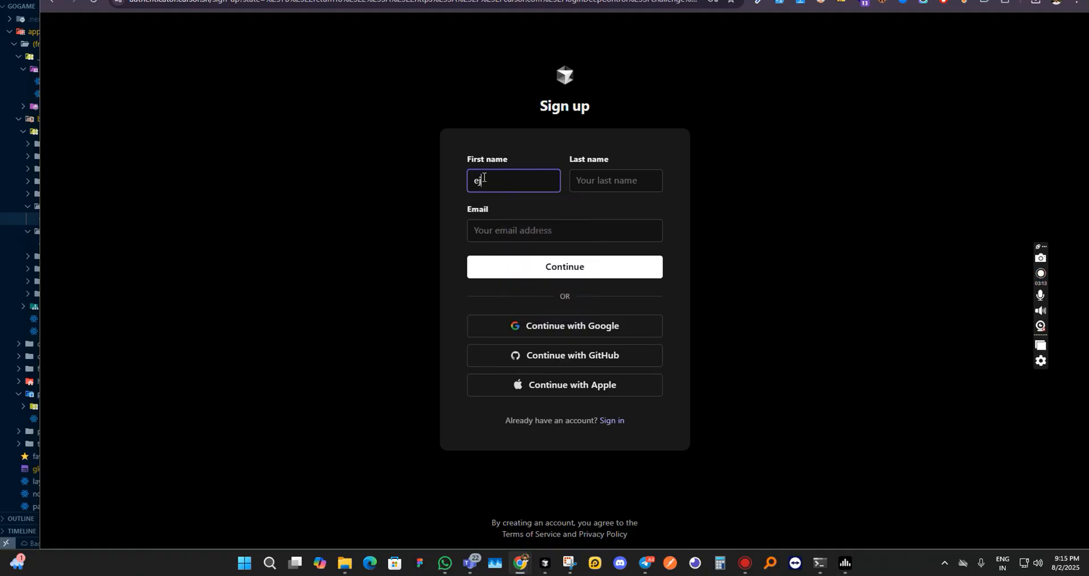
{"action": "left_click", "coordinate": [616, 180]}
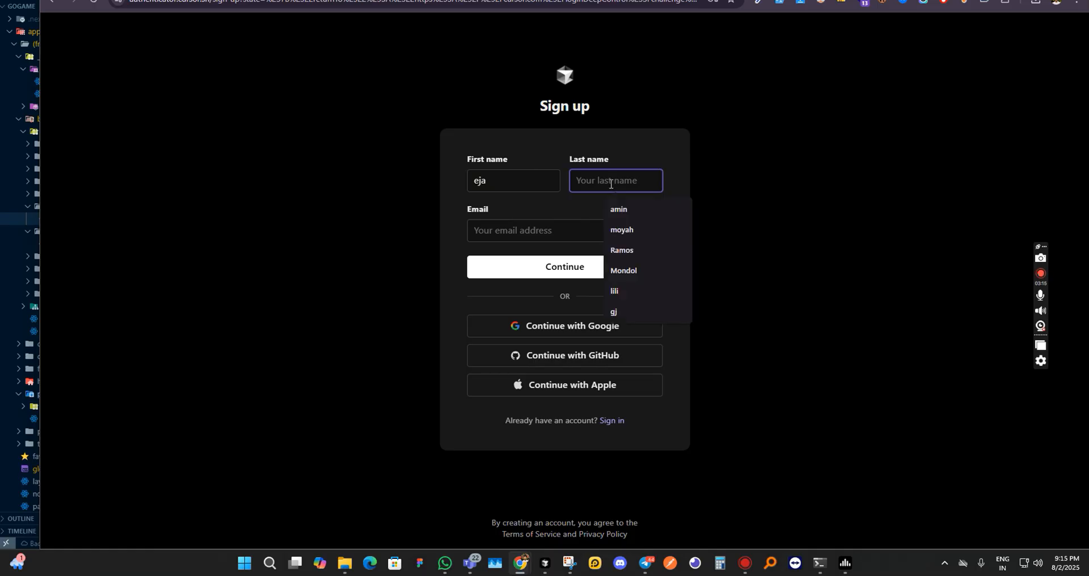
{"action": "left_click", "coordinate": [618, 209]}
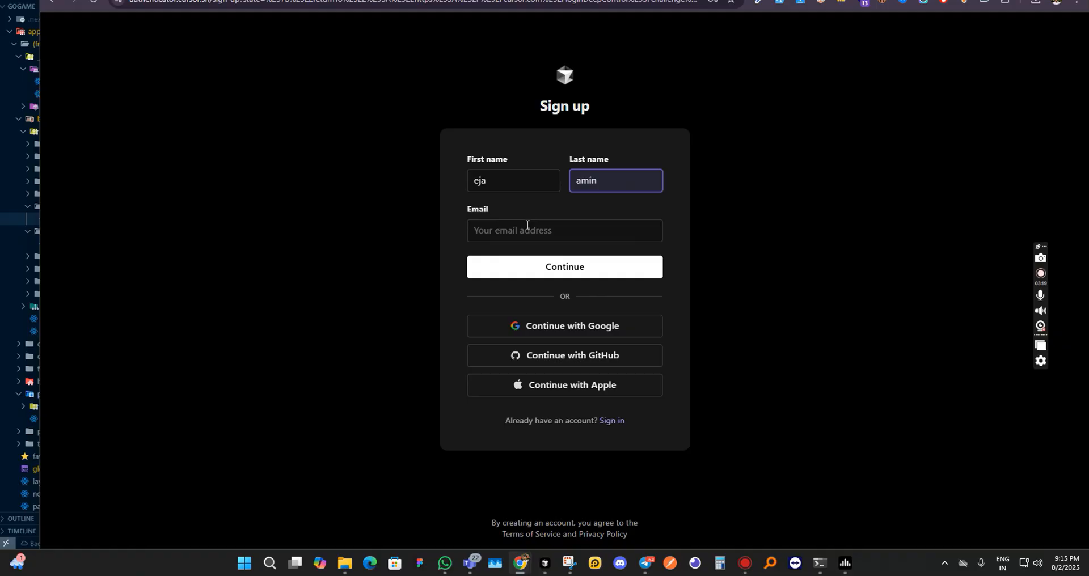
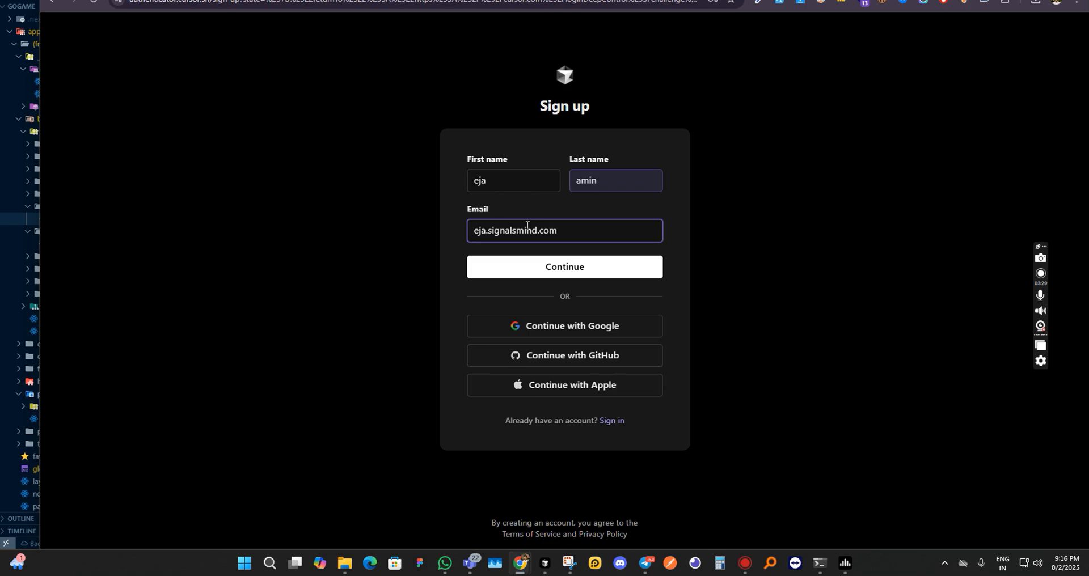
Select and edit the email address in the sign-up form.
{"action": "double_click", "coordinate": [511, 231]}
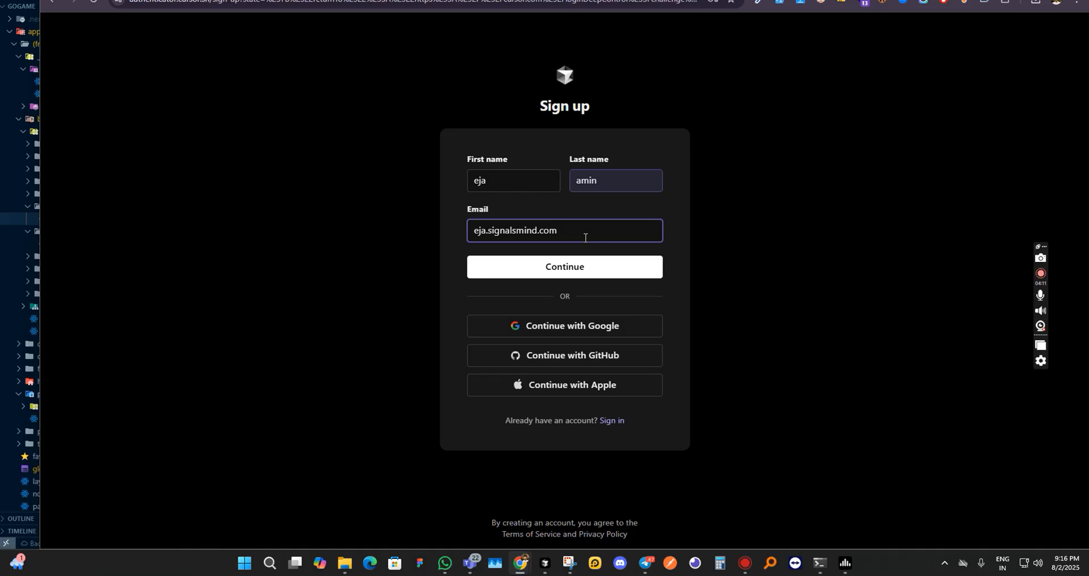
{"action": "mouse_move", "coordinate": [618, 291]}
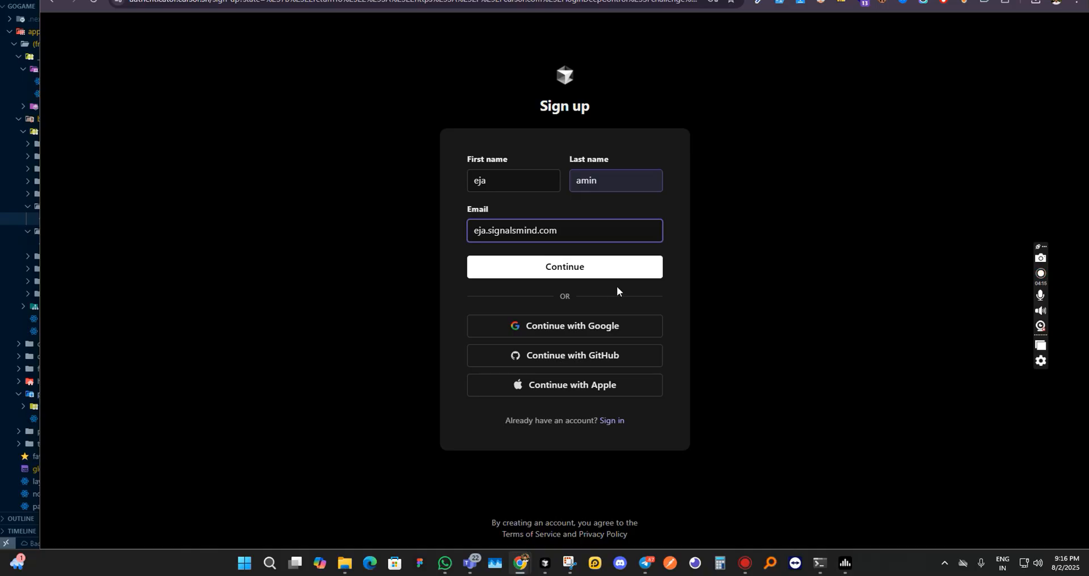
{"action": "left_click", "coordinate": [564, 267]}
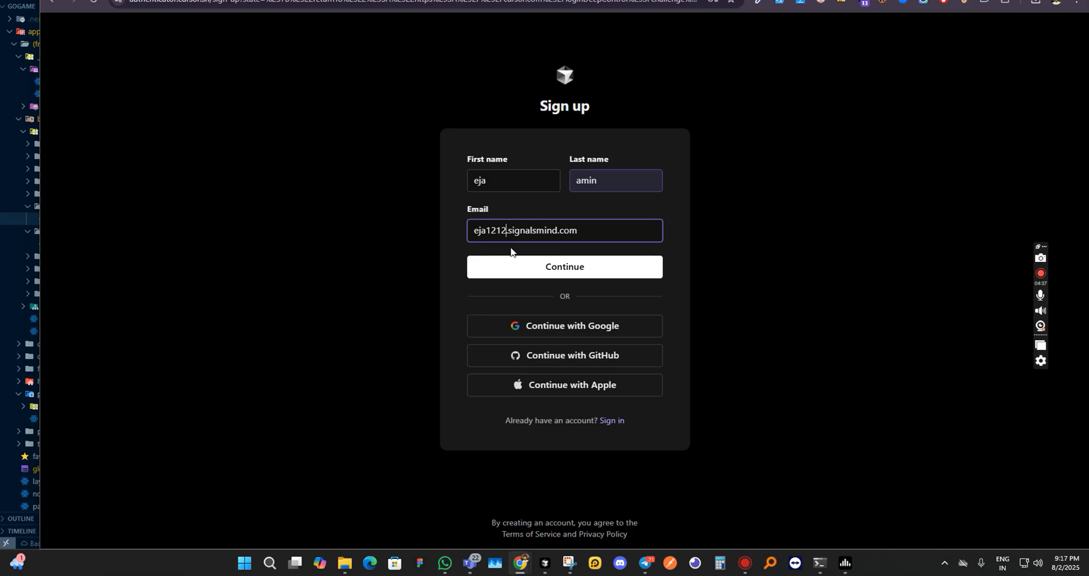
{"action": "left_click", "coordinate": [565, 267]}
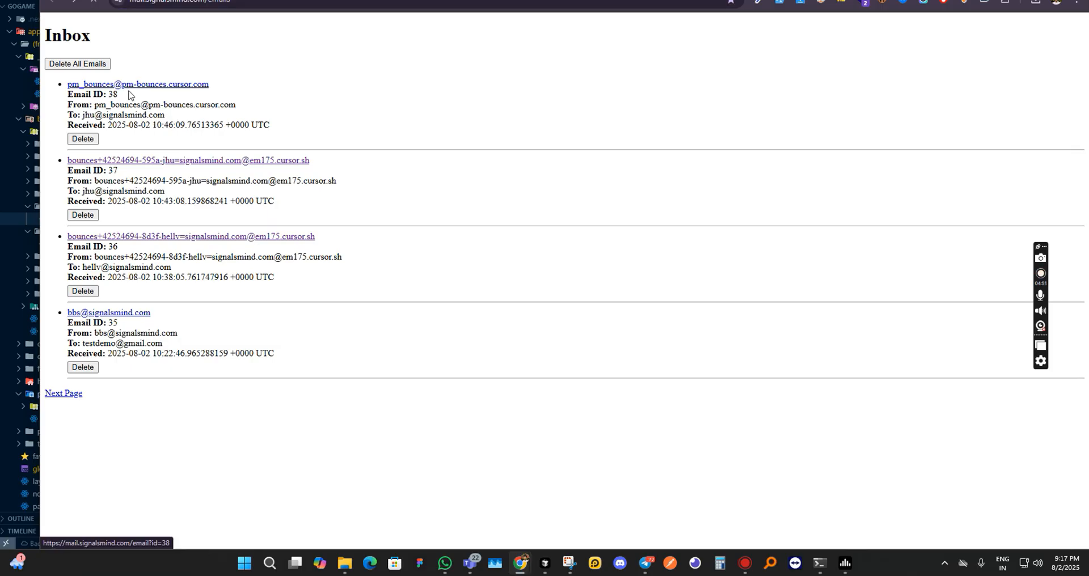
Open the latest Welcome to Cursor email, then return to the sign-up email field.
{"action": "left_click", "coordinate": [143, 84]}
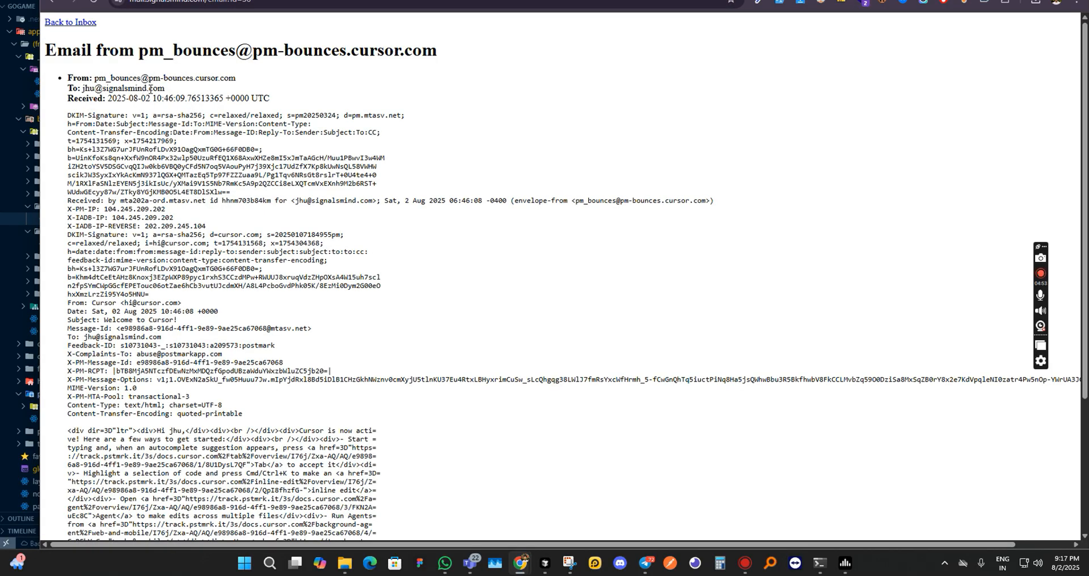
{"action": "double_click", "coordinate": [128, 87]}
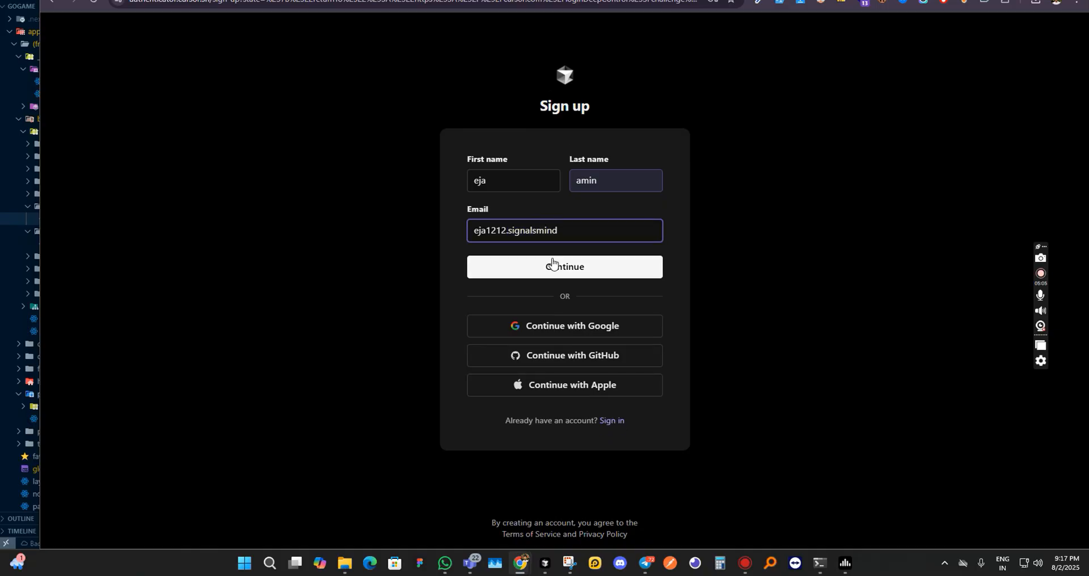
Append '.com' to the email address and submit the sign-up form.
{"action": "type", "text": ".com"}
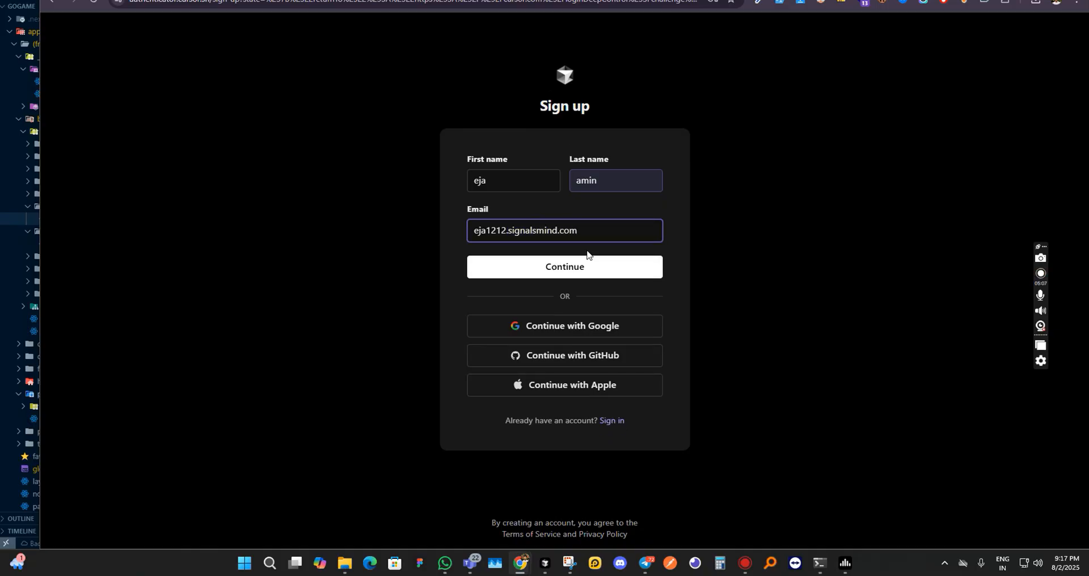
{"action": "left_click", "coordinate": [564, 266]}
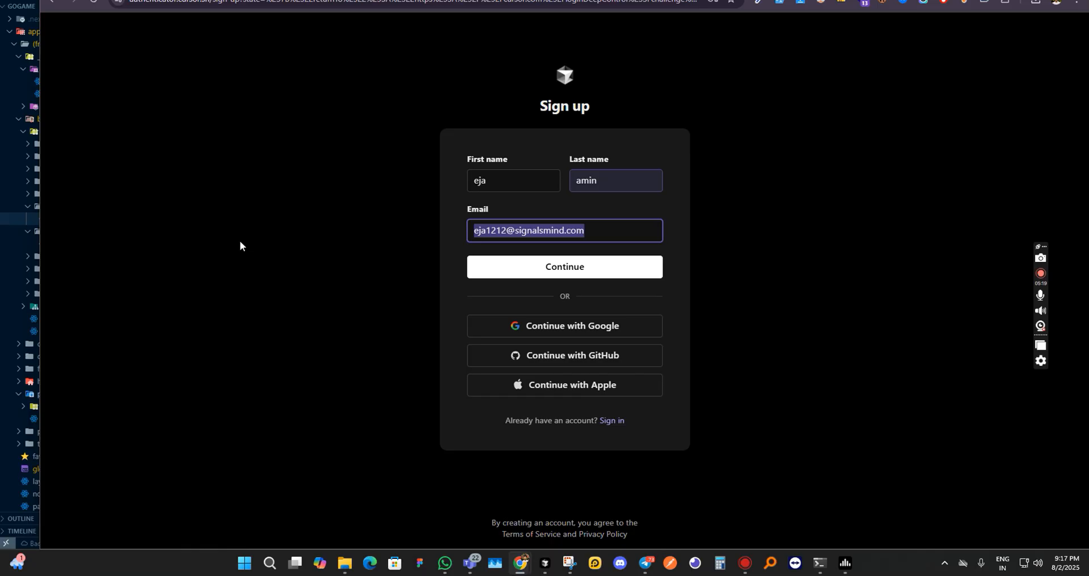
{"action": "left_click", "coordinate": [564, 267]}
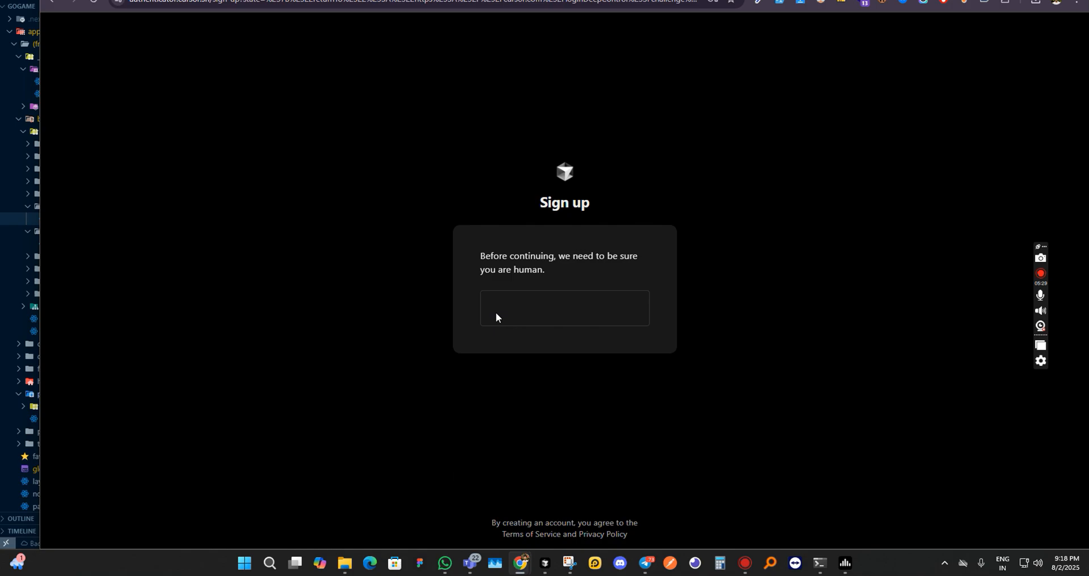
{"action": "mouse_move", "coordinate": [462, 326]}
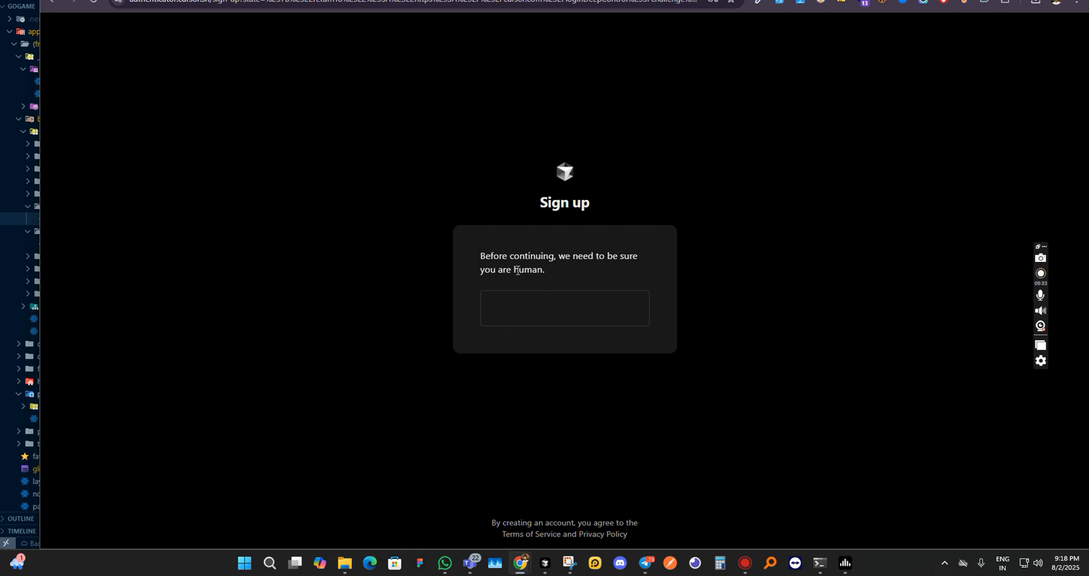
{"action": "mouse_move", "coordinate": [94, 21]}
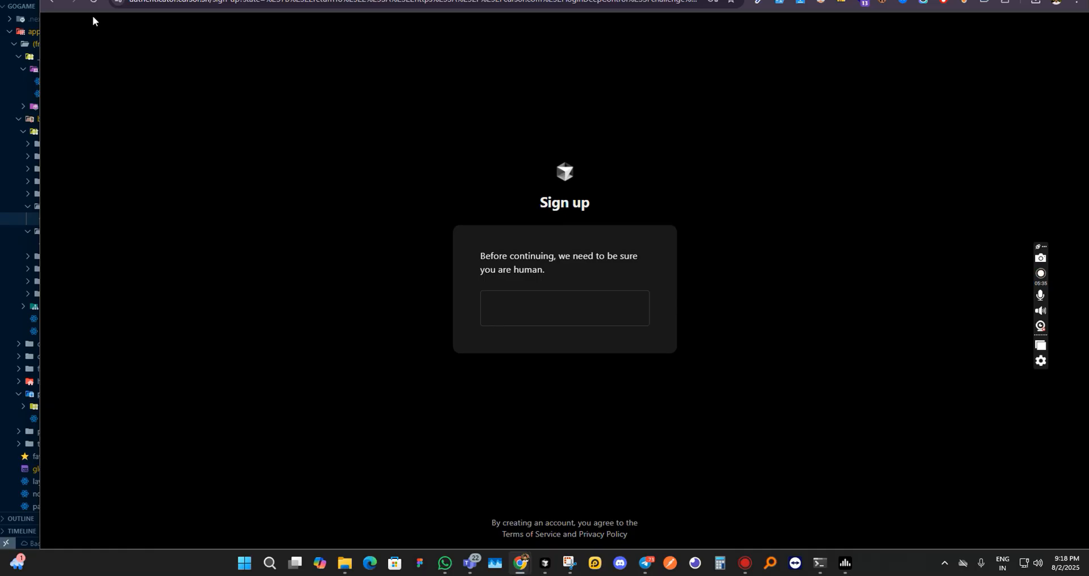
{"action": "mouse_move", "coordinate": [55, 5]}
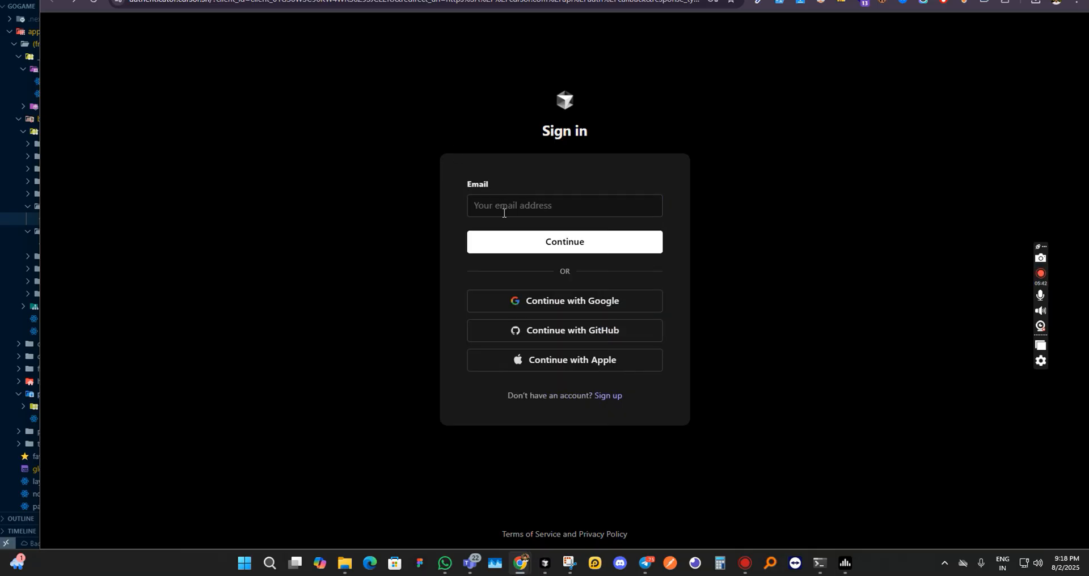
{"action": "left_click", "coordinate": [564, 205]}
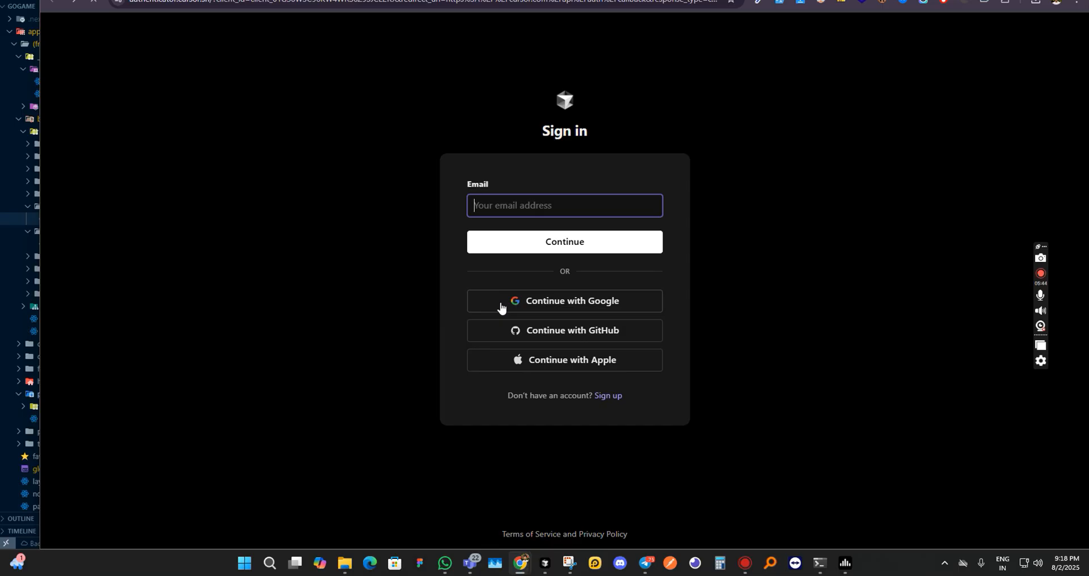
{"action": "left_click", "coordinate": [608, 395]}
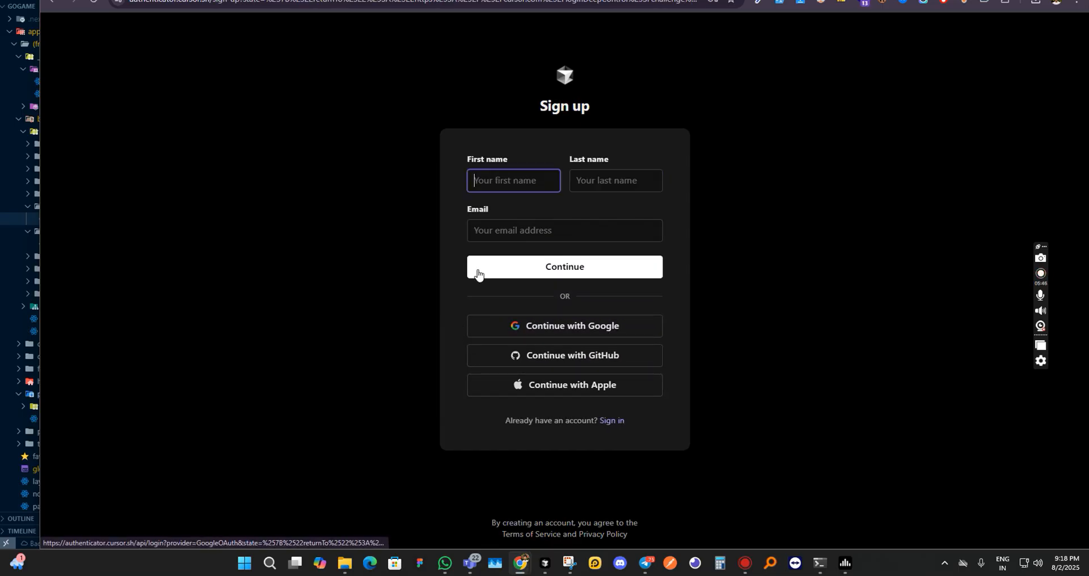
{"action": "type", "text": "eja"}
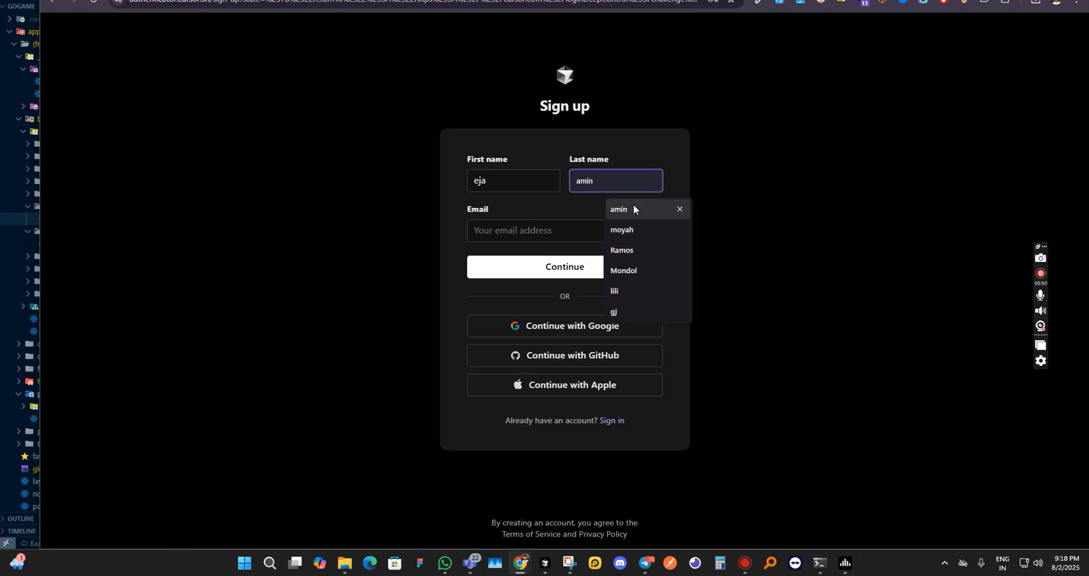
{"action": "left_click", "coordinate": [564, 230]}
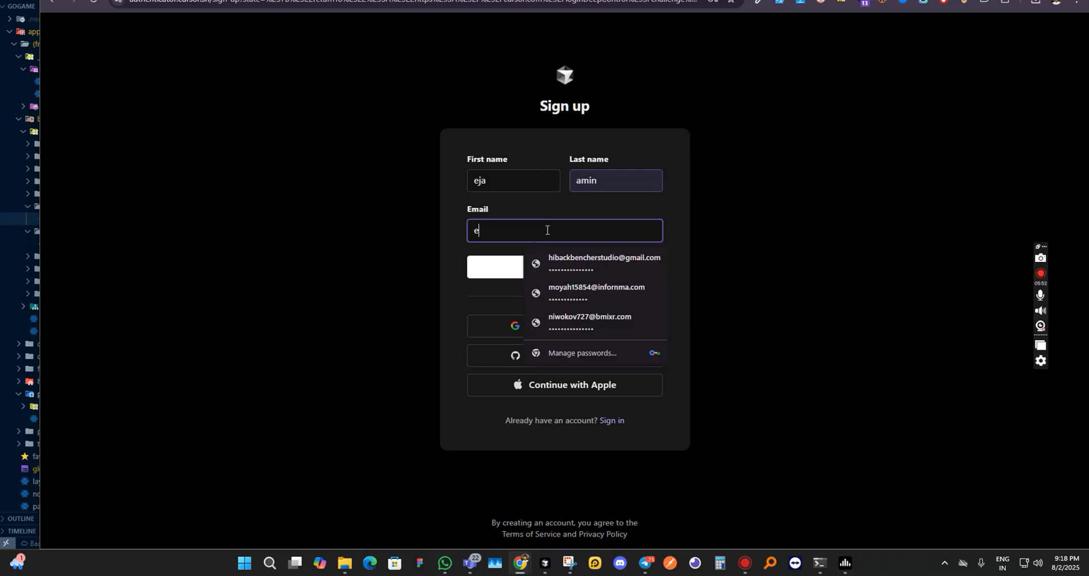
{"action": "type", "text": "ja@"}
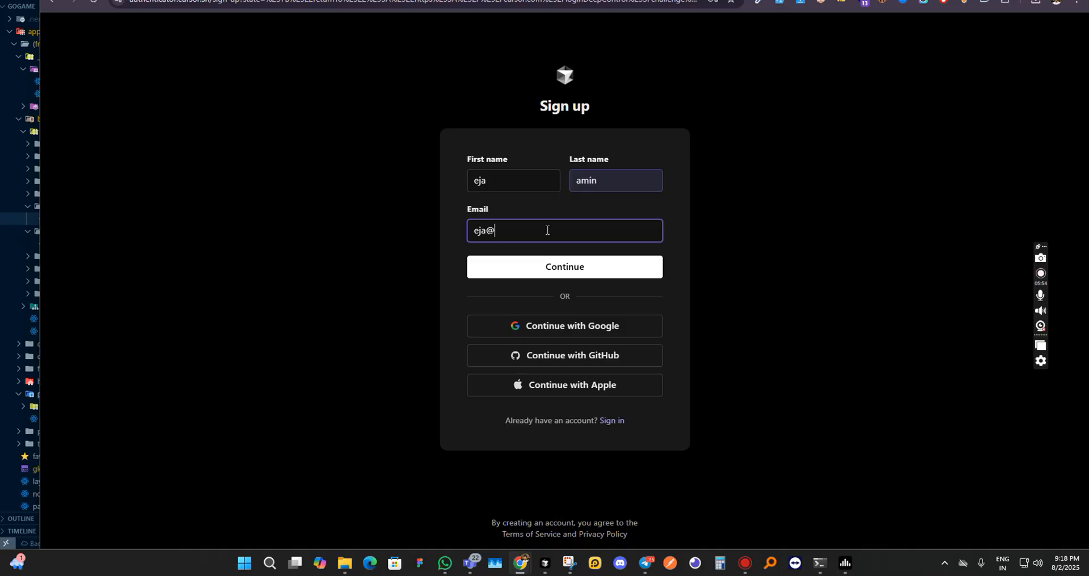
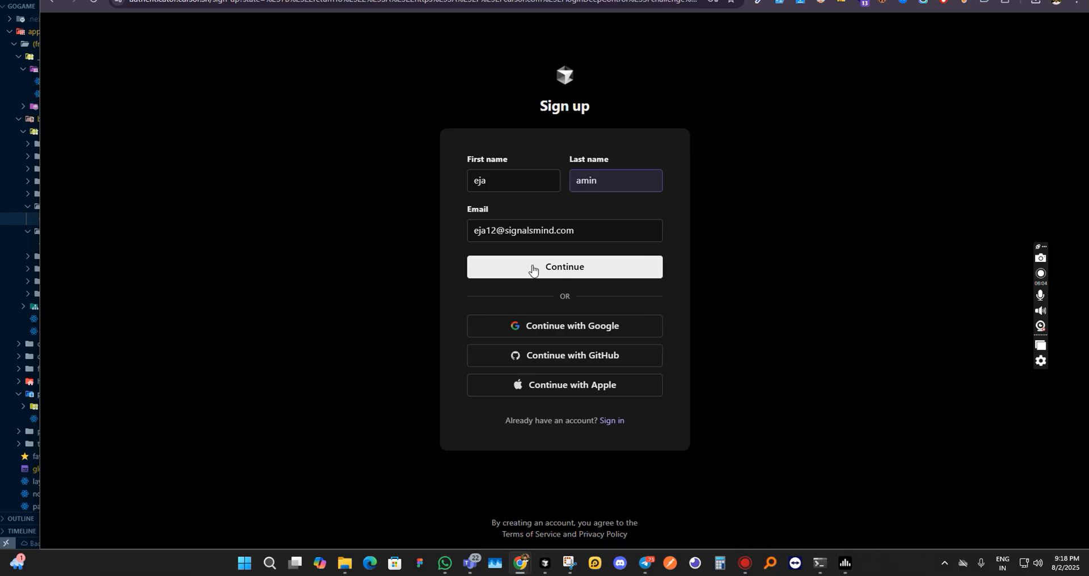
{"action": "left_click", "coordinate": [564, 267]}
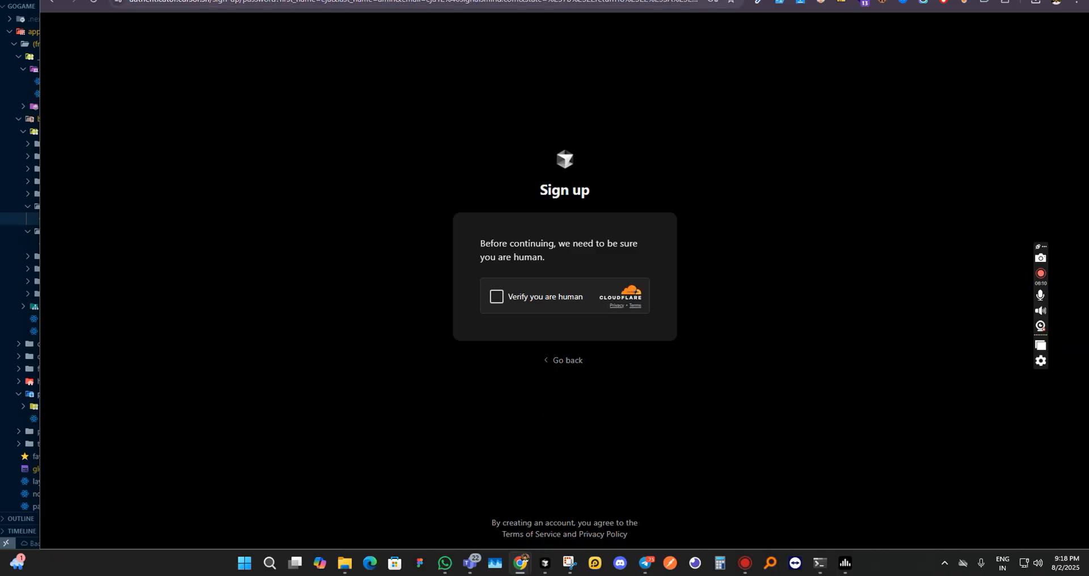
{"action": "left_click", "coordinate": [496, 296]}
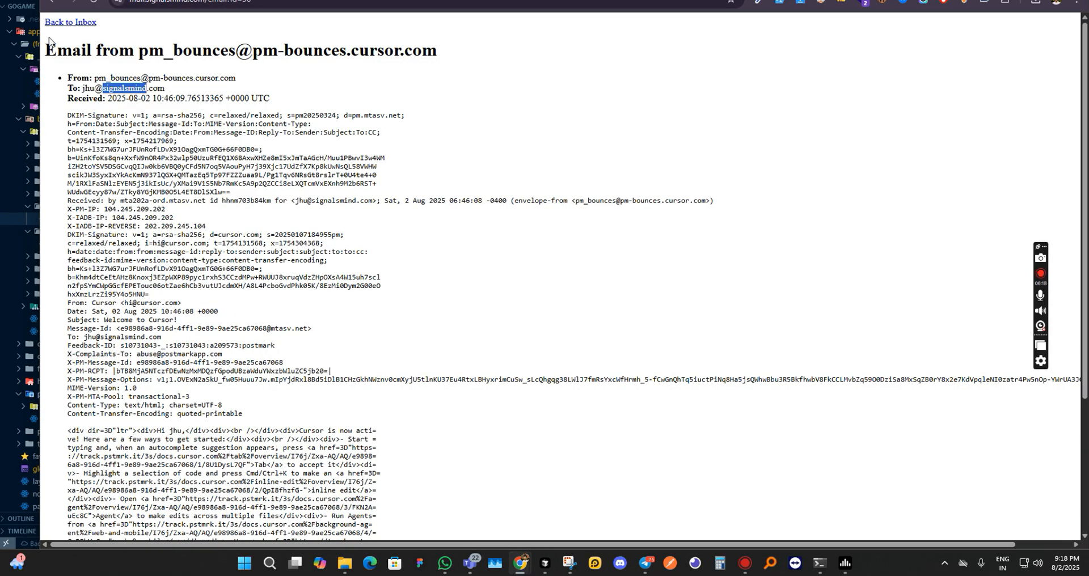
{"action": "left_click", "coordinate": [69, 22]}
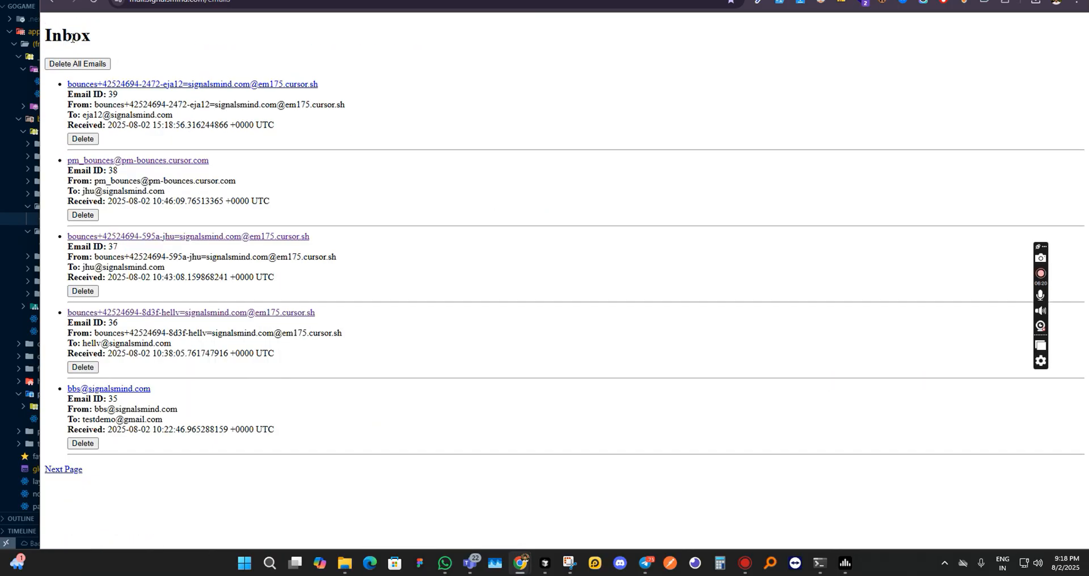
{"action": "mouse_move", "coordinate": [97, 19]}
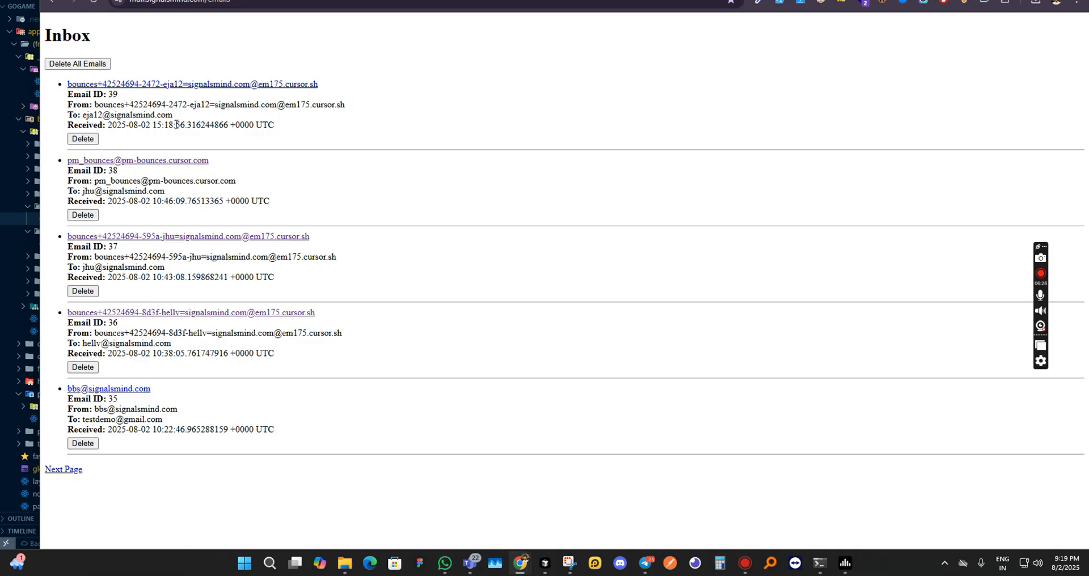
{"action": "left_click", "coordinate": [191, 84]}
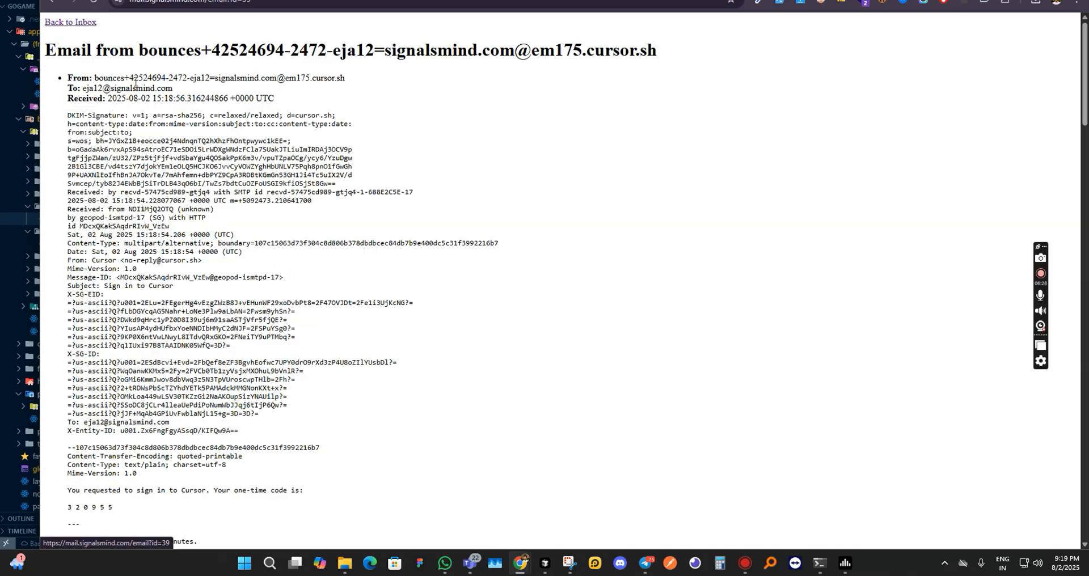
{"action": "scroll", "scroll_direction": "down", "scroll_amount": 3}
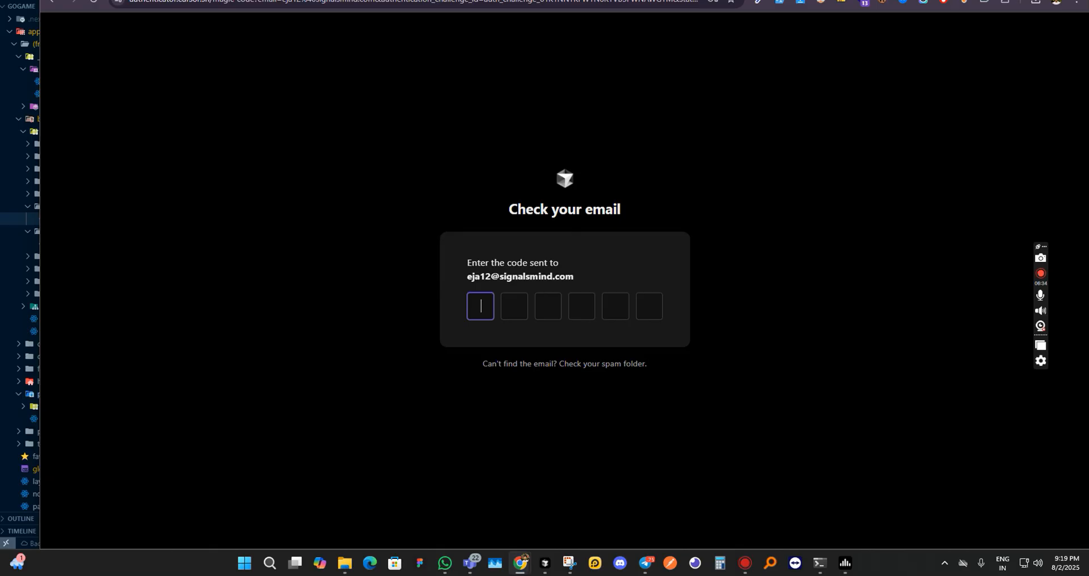
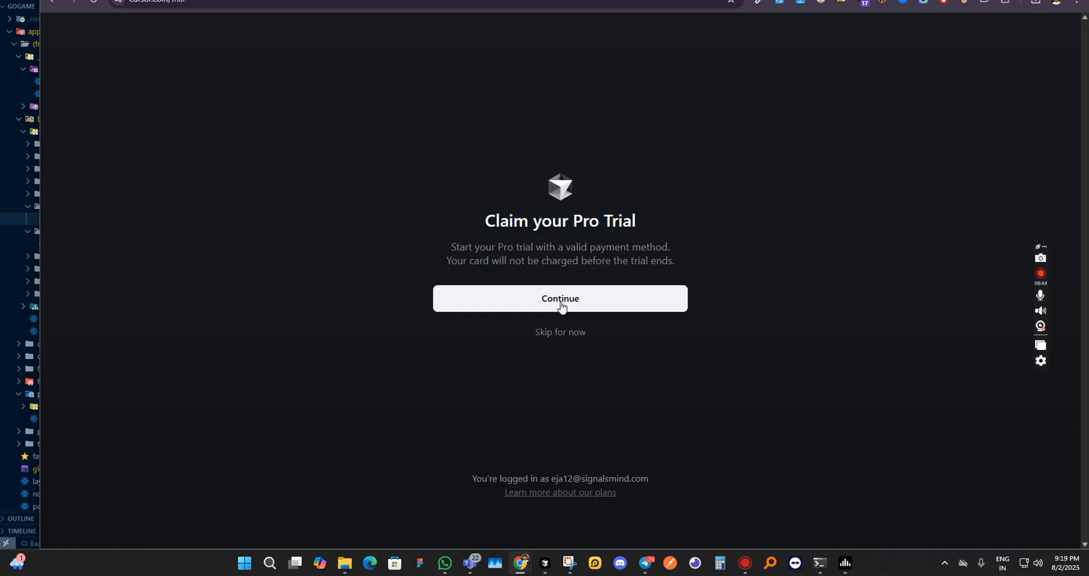
{"action": "left_click", "coordinate": [560, 299]}
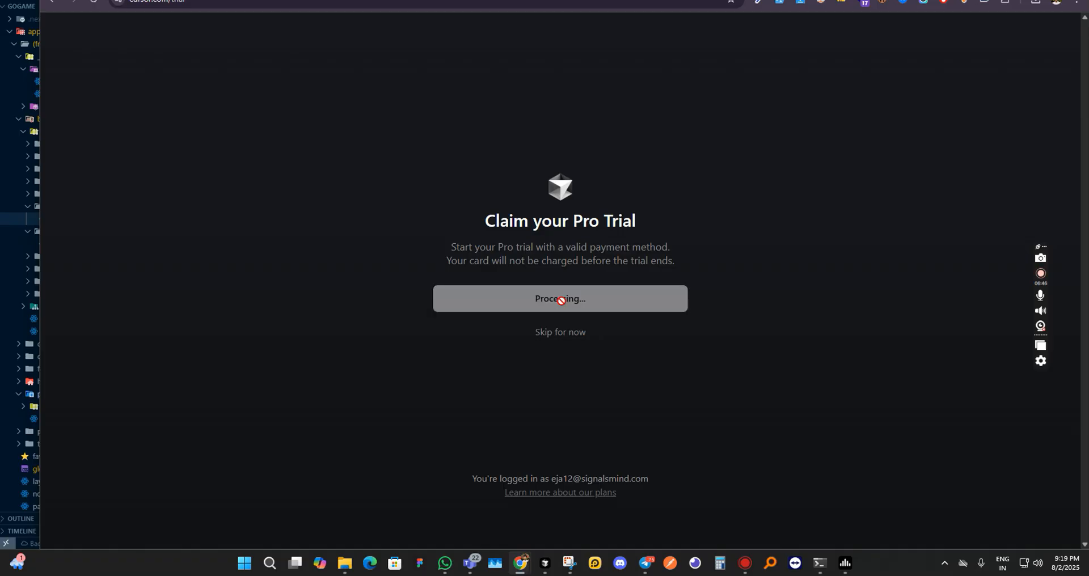
{"action": "left_click", "coordinate": [560, 299]}
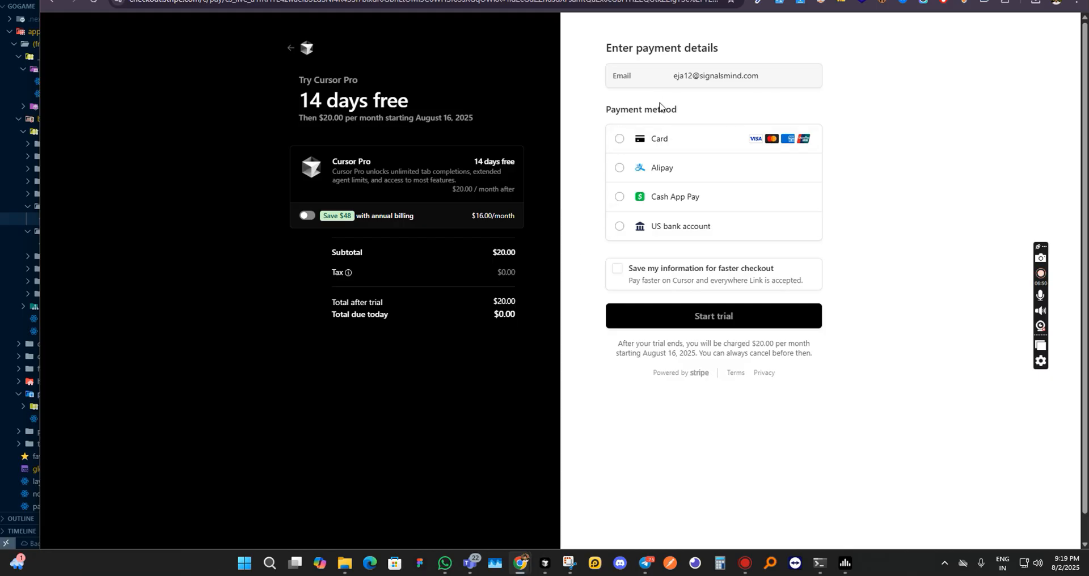
Choose Card as the Stripe payment method and begin entering the card number.
{"action": "left_click", "coordinate": [620, 139]}
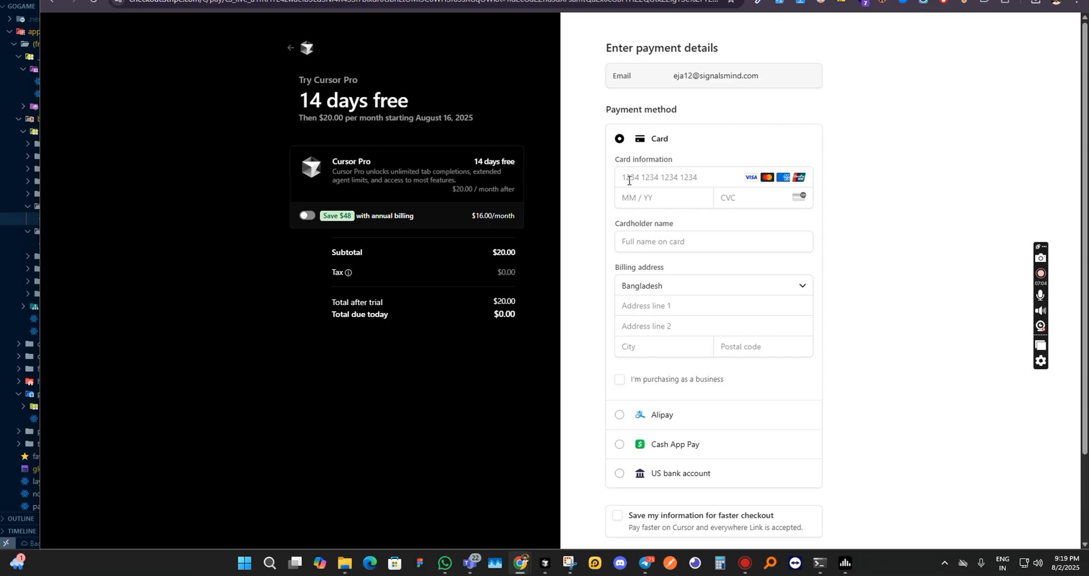
{"action": "left_click", "coordinate": [683, 177]}
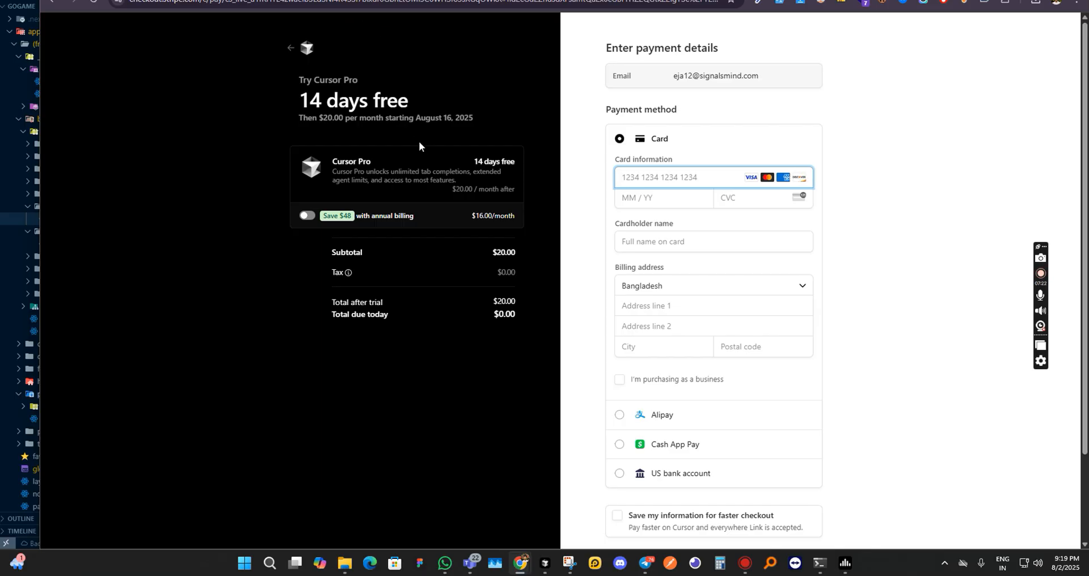
{"action": "mouse_move", "coordinate": [425, 148]}
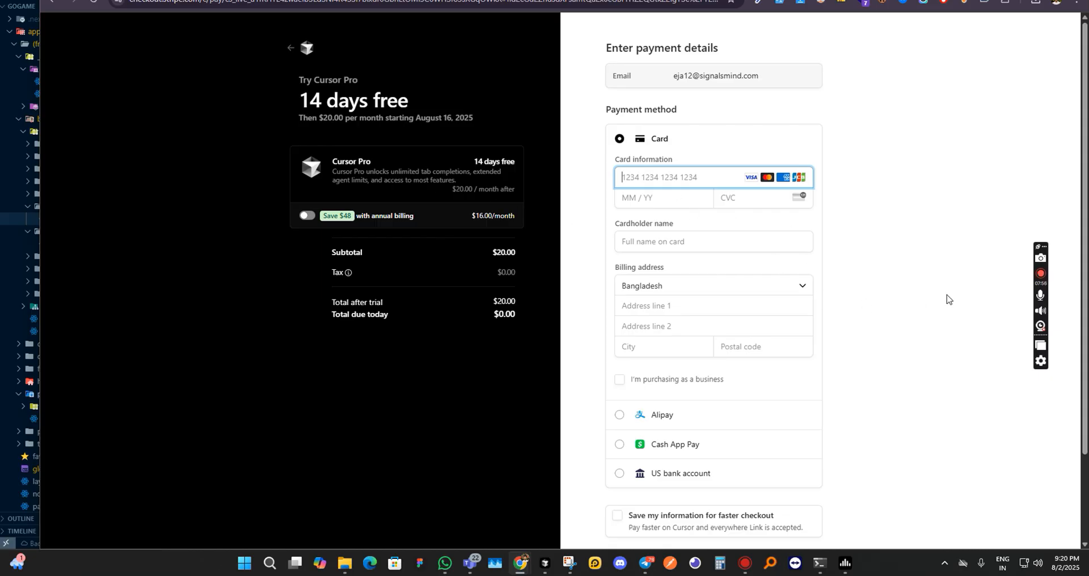
{"action": "mouse_move", "coordinate": [1012, 297]}
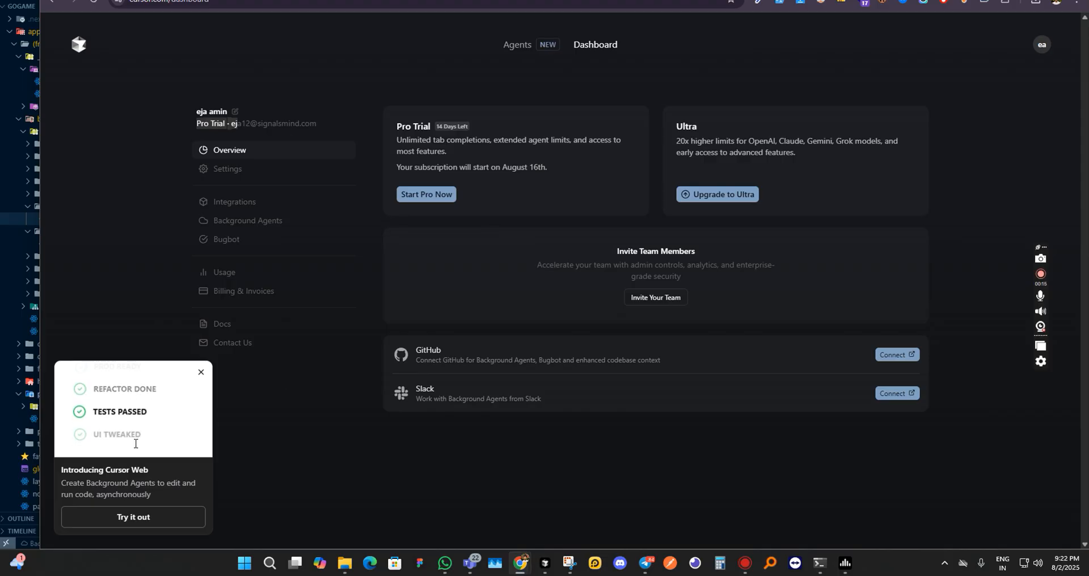
Close the 'Introducing Cursor Web' popup to reveal the 14-day Pro Trial overview.
{"action": "left_click", "coordinate": [200, 372]}
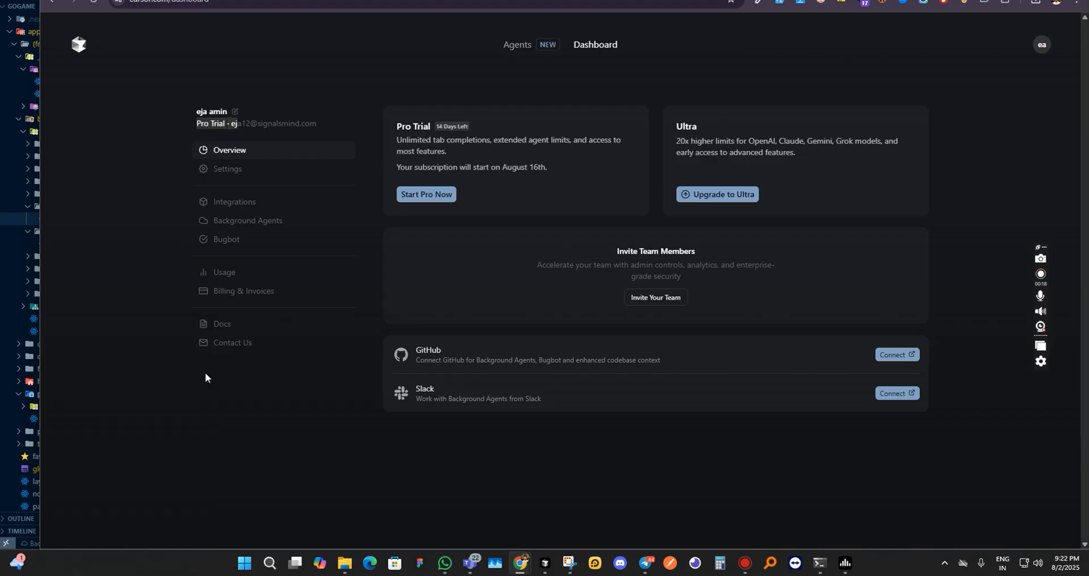
{"action": "mouse_move", "coordinate": [262, 300]}
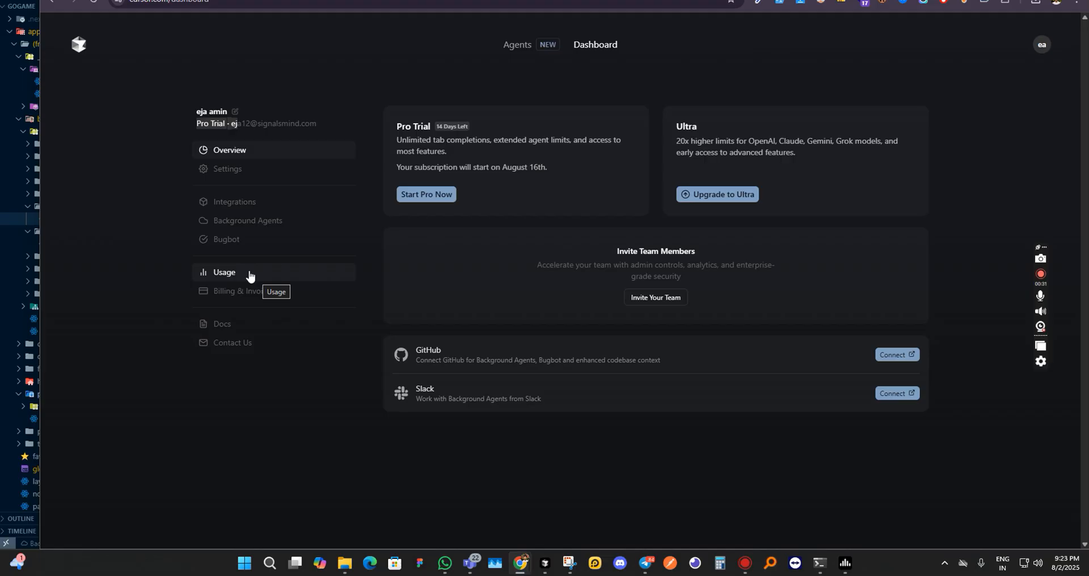
{"action": "mouse_move", "coordinate": [347, 261]}
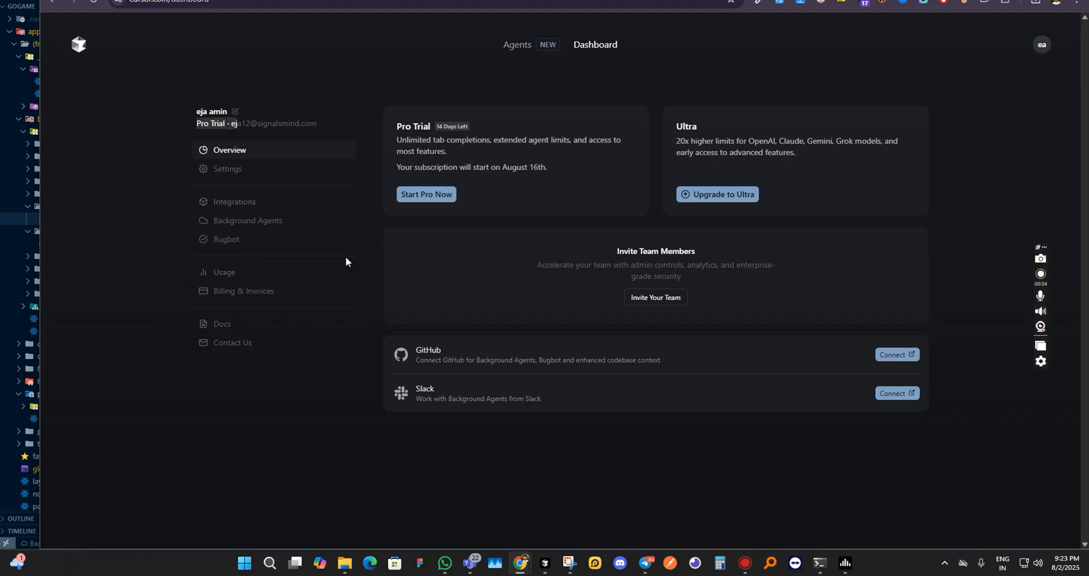
{"action": "mouse_move", "coordinate": [270, 197]}
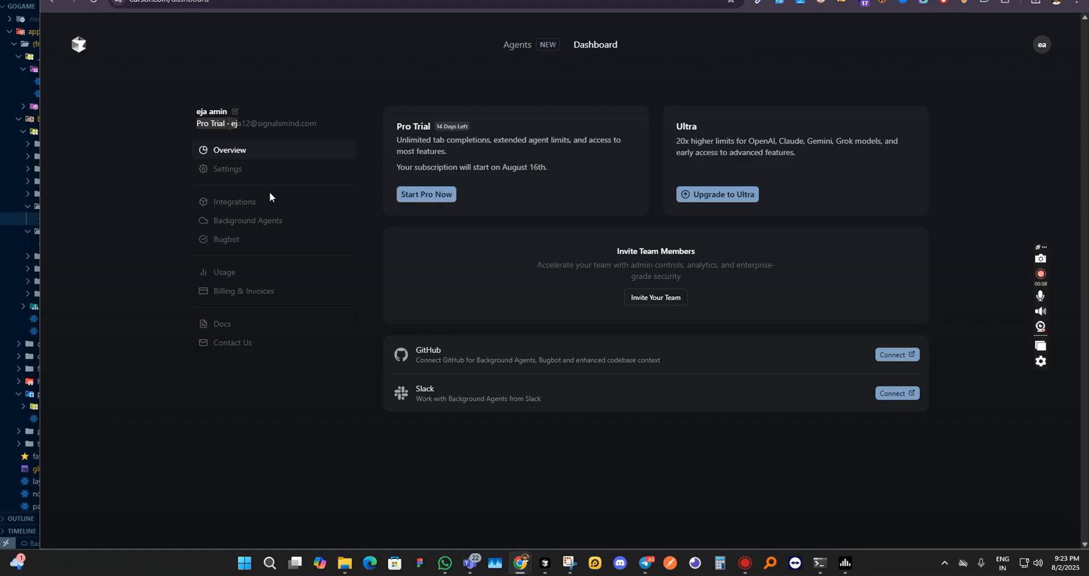
{"action": "mouse_move", "coordinate": [276, 229]}
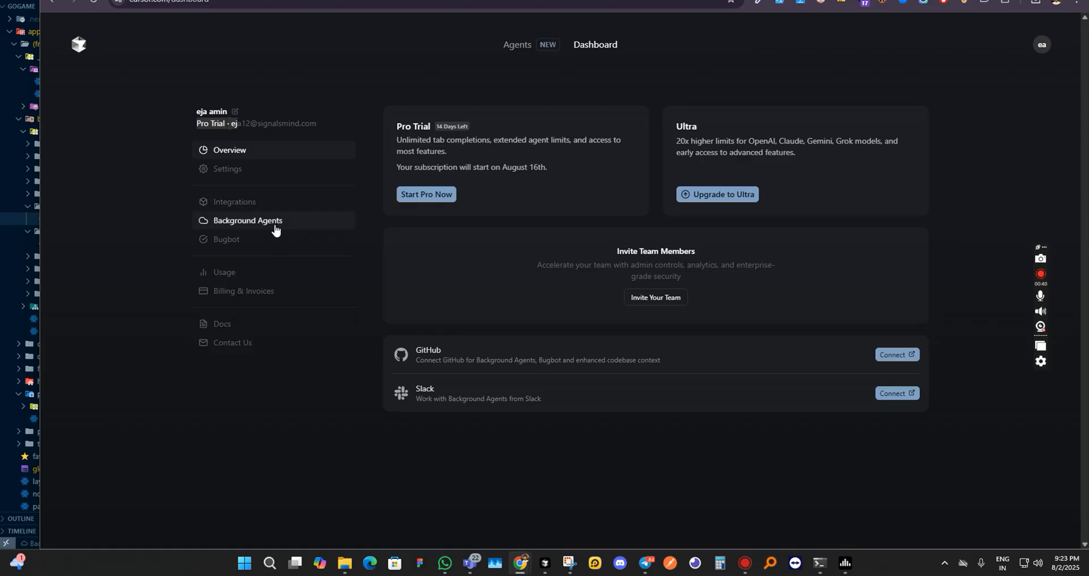
{"action": "mouse_move", "coordinate": [368, 225]}
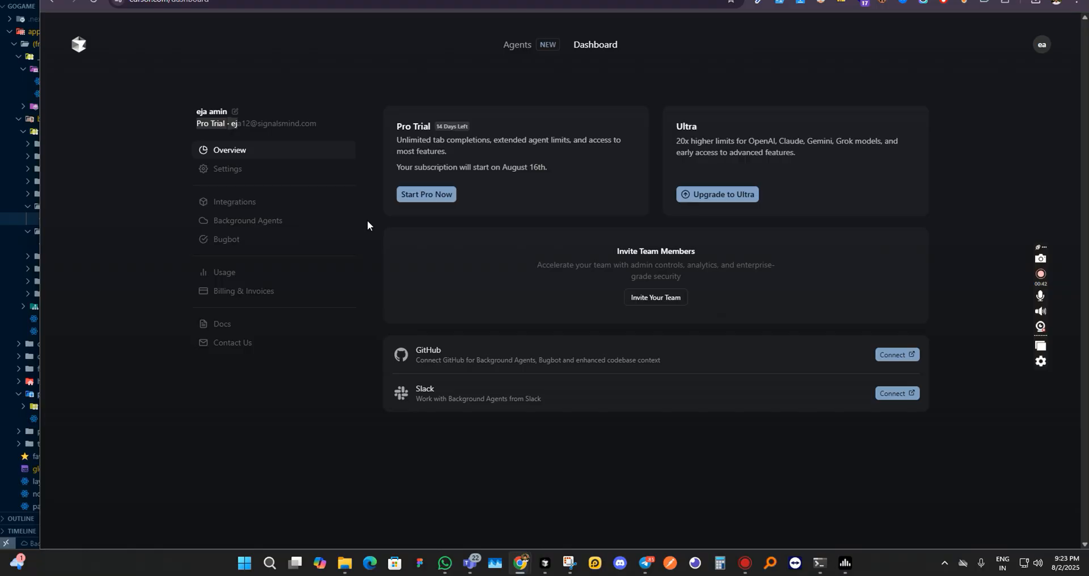
{"action": "mouse_move", "coordinate": [367, 219]}
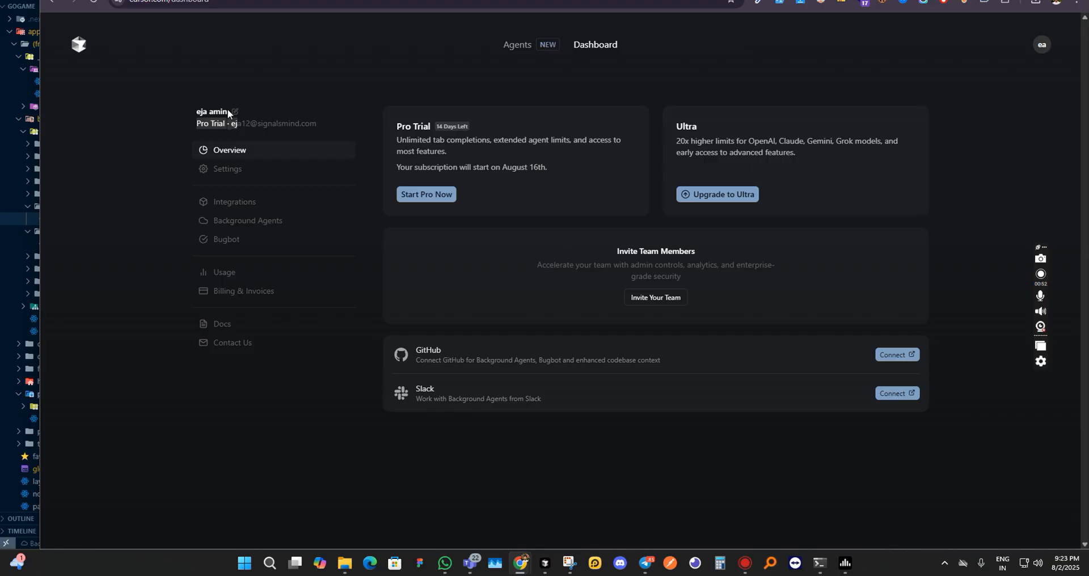
{"action": "mouse_move", "coordinate": [762, 538]}
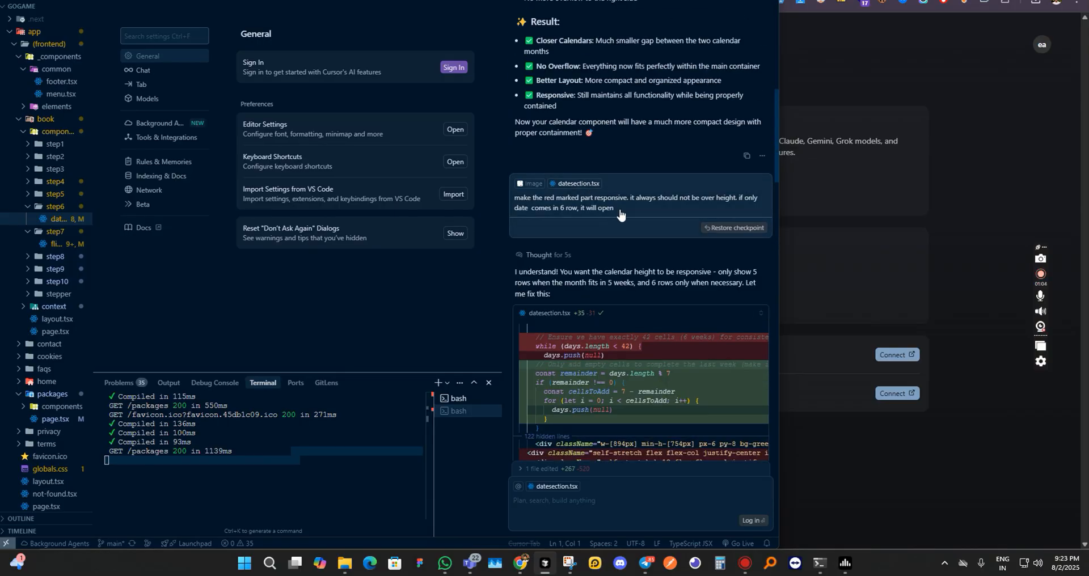
{"action": "mouse_move", "coordinate": [614, 226]}
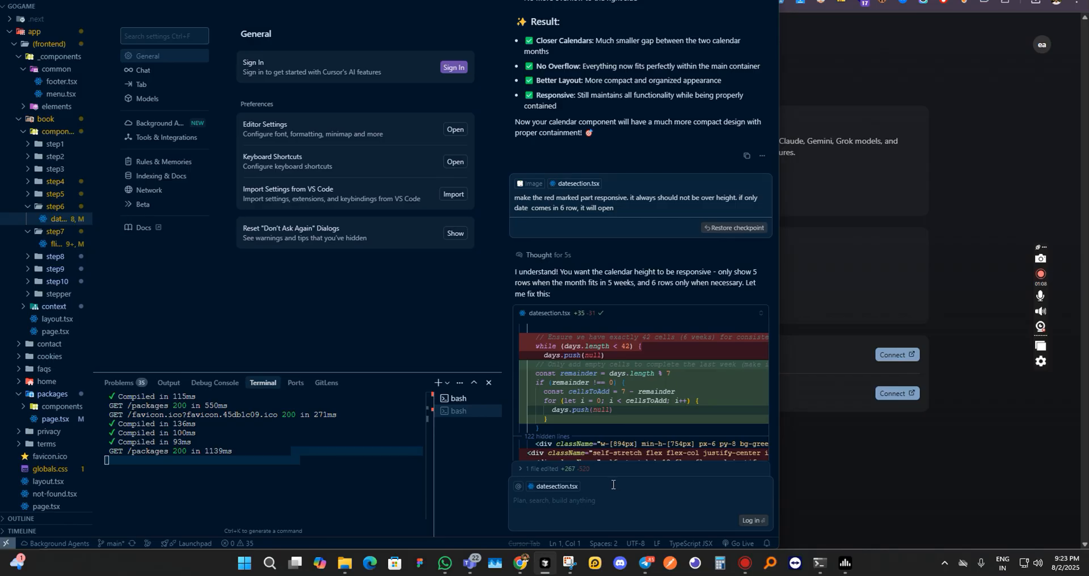
{"action": "mouse_move", "coordinate": [542, 565]}
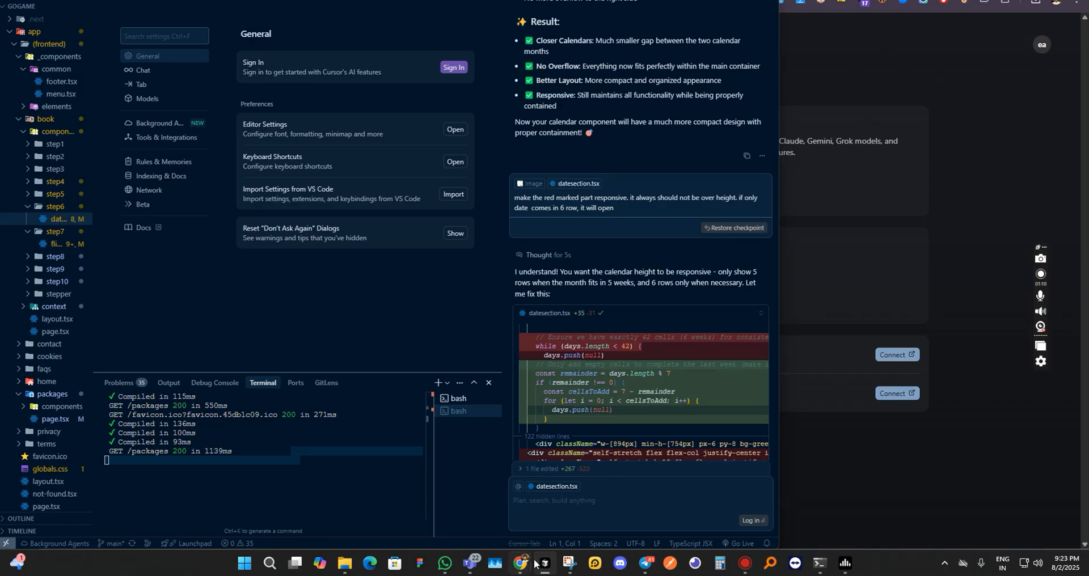
Switch from the Cursor editor back to the Chrome window showing the Pro Trial dashboard.
{"action": "left_click", "coordinate": [518, 561]}
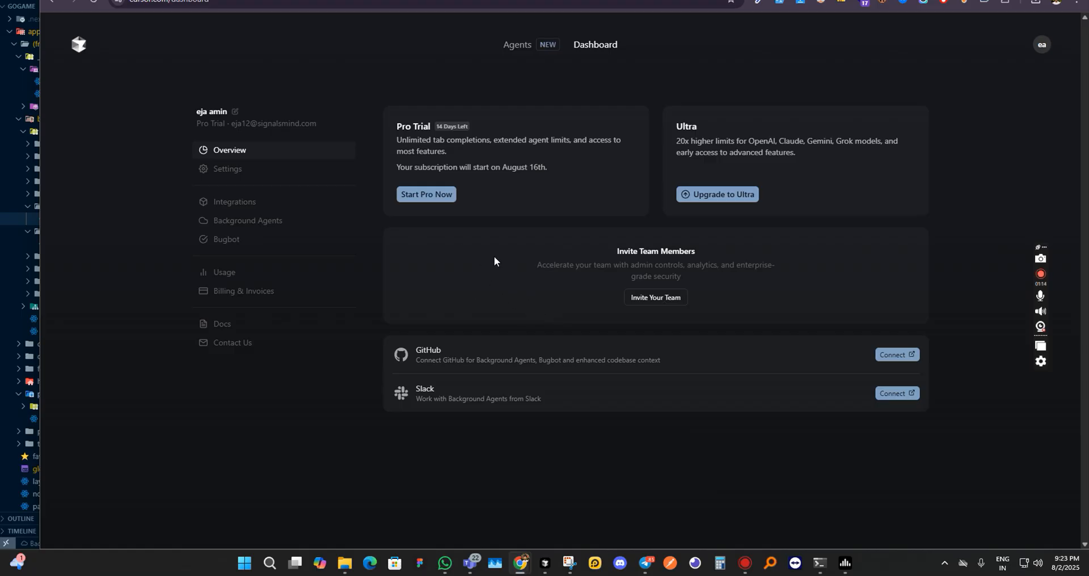
{"action": "mouse_move", "coordinate": [661, 319]}
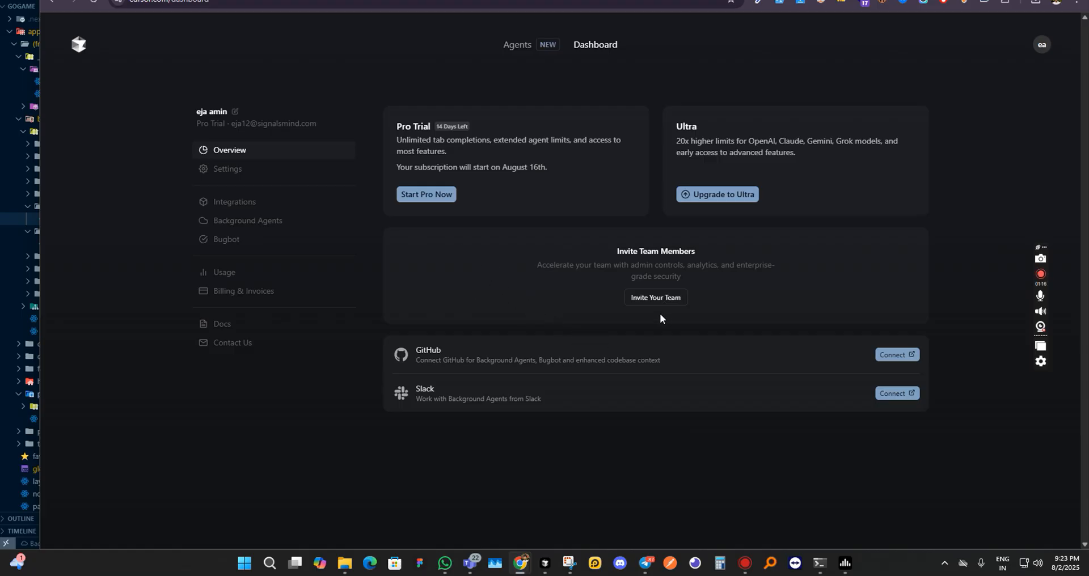